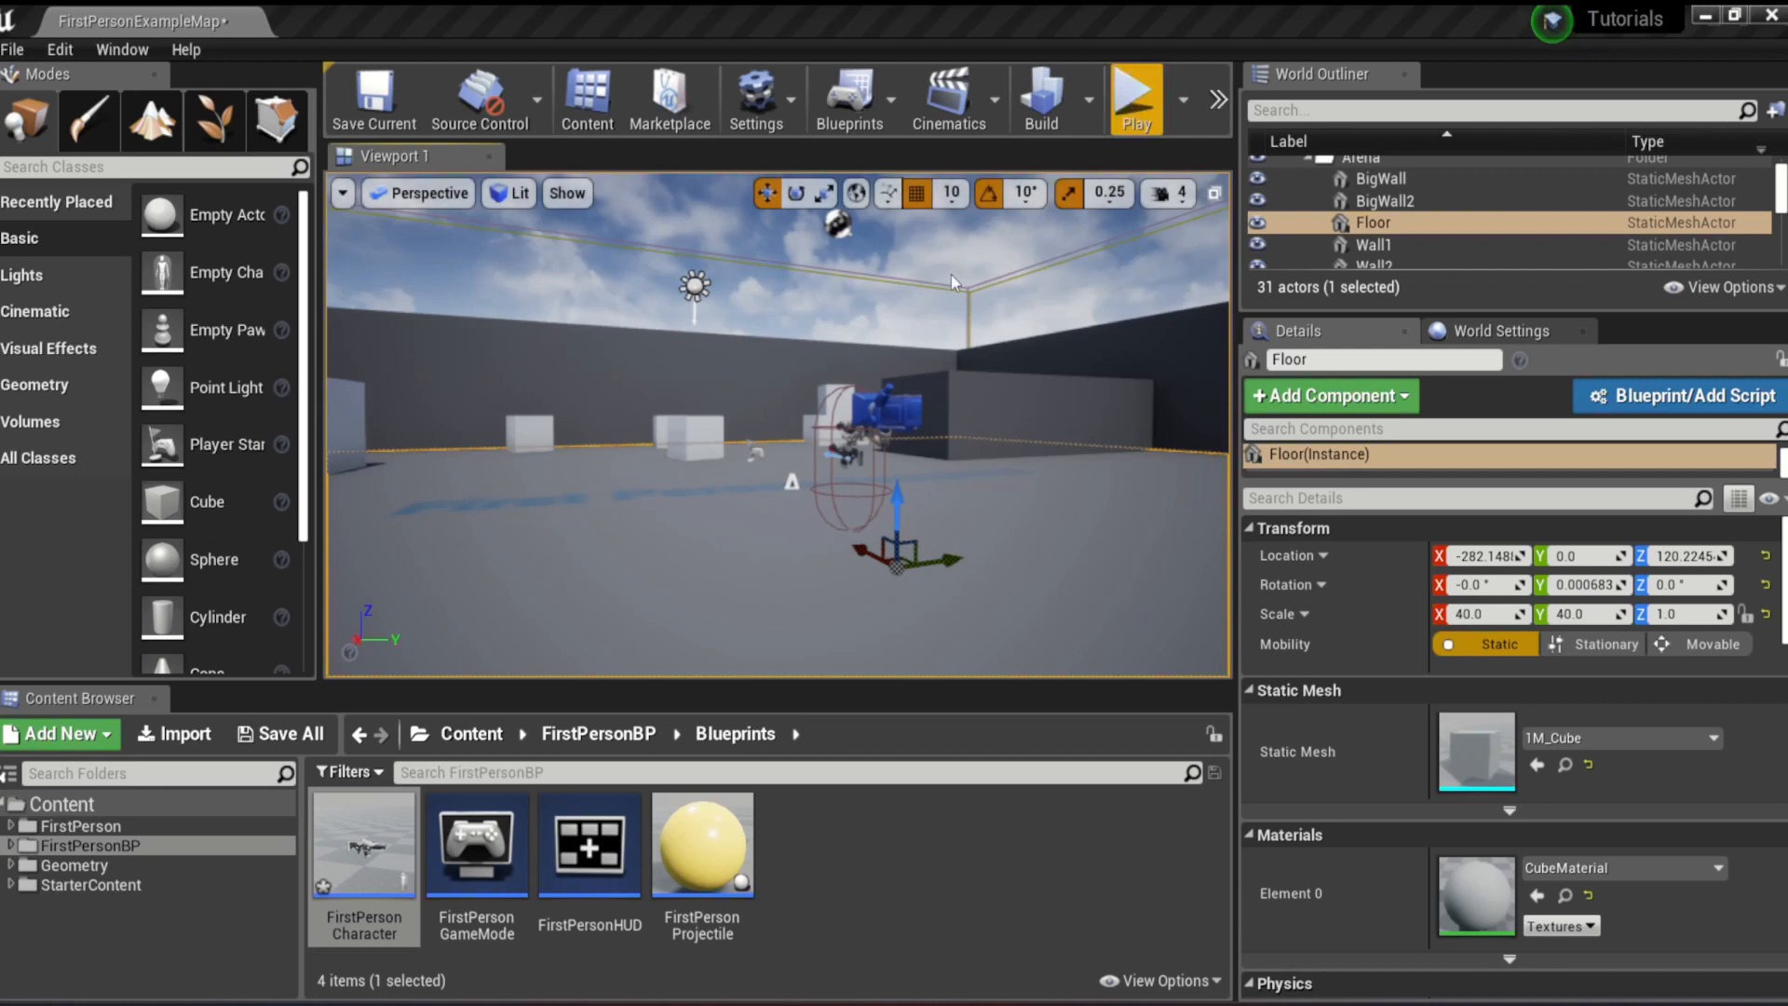
- Play the level so BeginPlay prints the message about rounding 46
click(1133, 98)
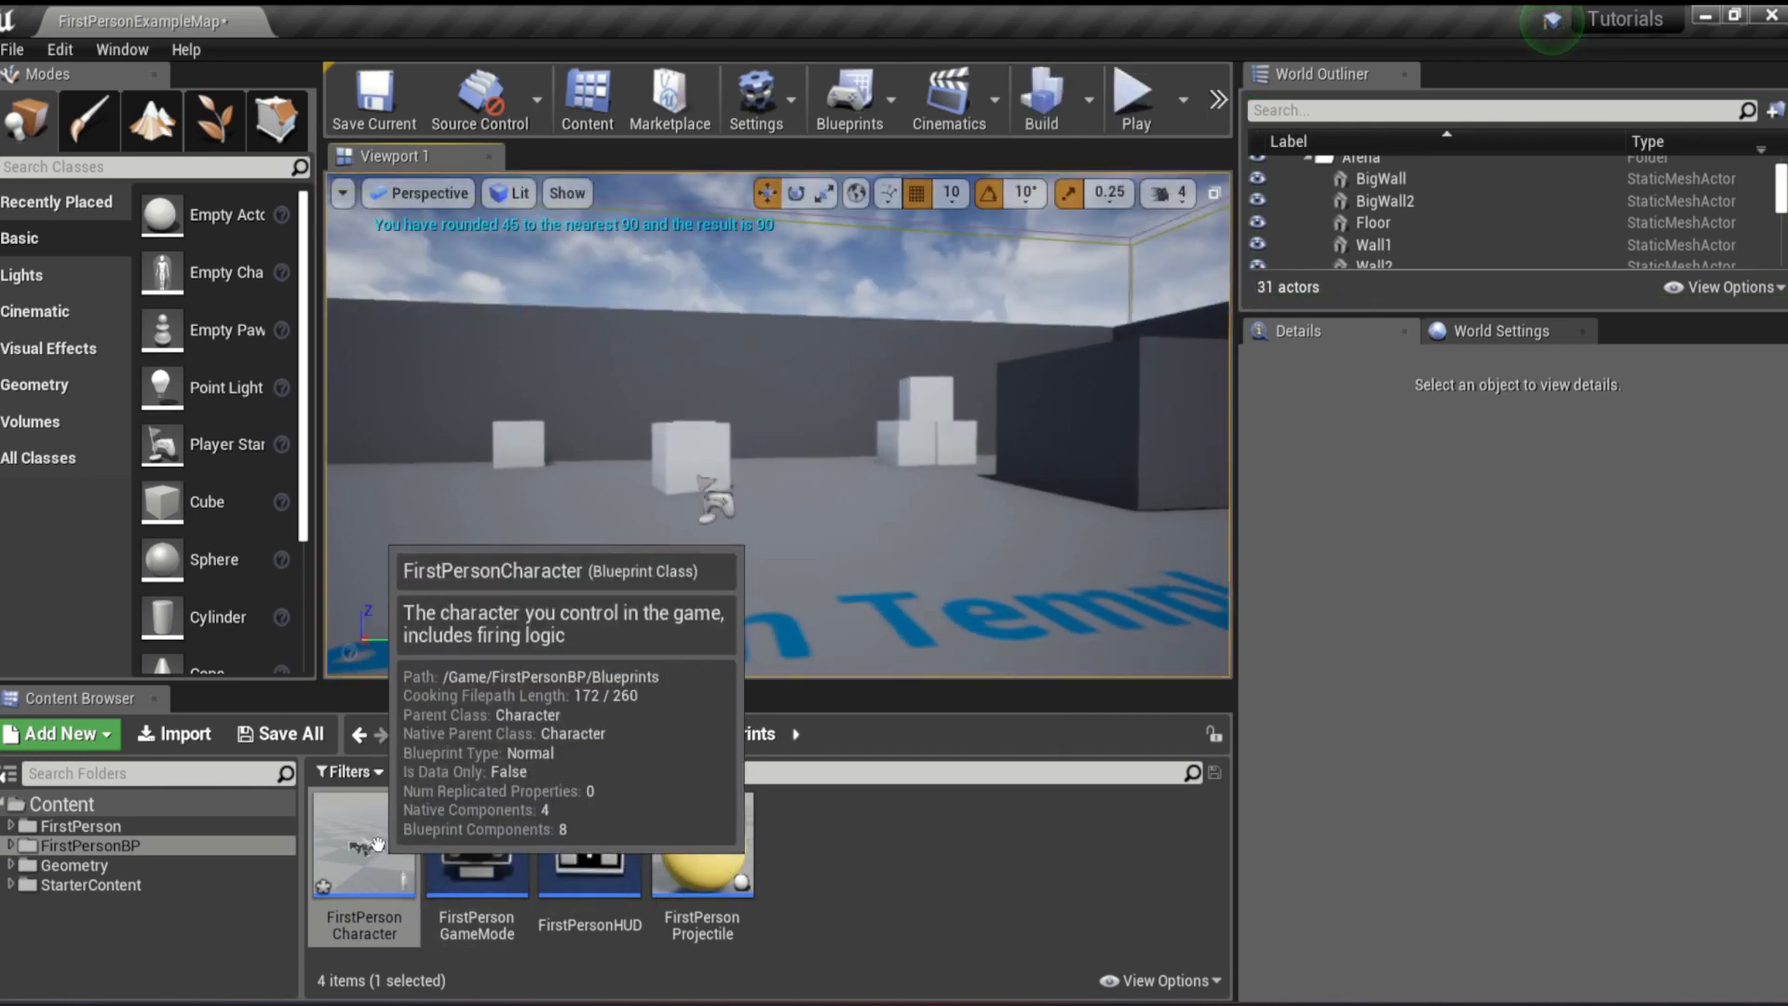
- Open the FirstPersonCharacter blueprint from the Content Browser to its Event Graph
double_click(364, 840)
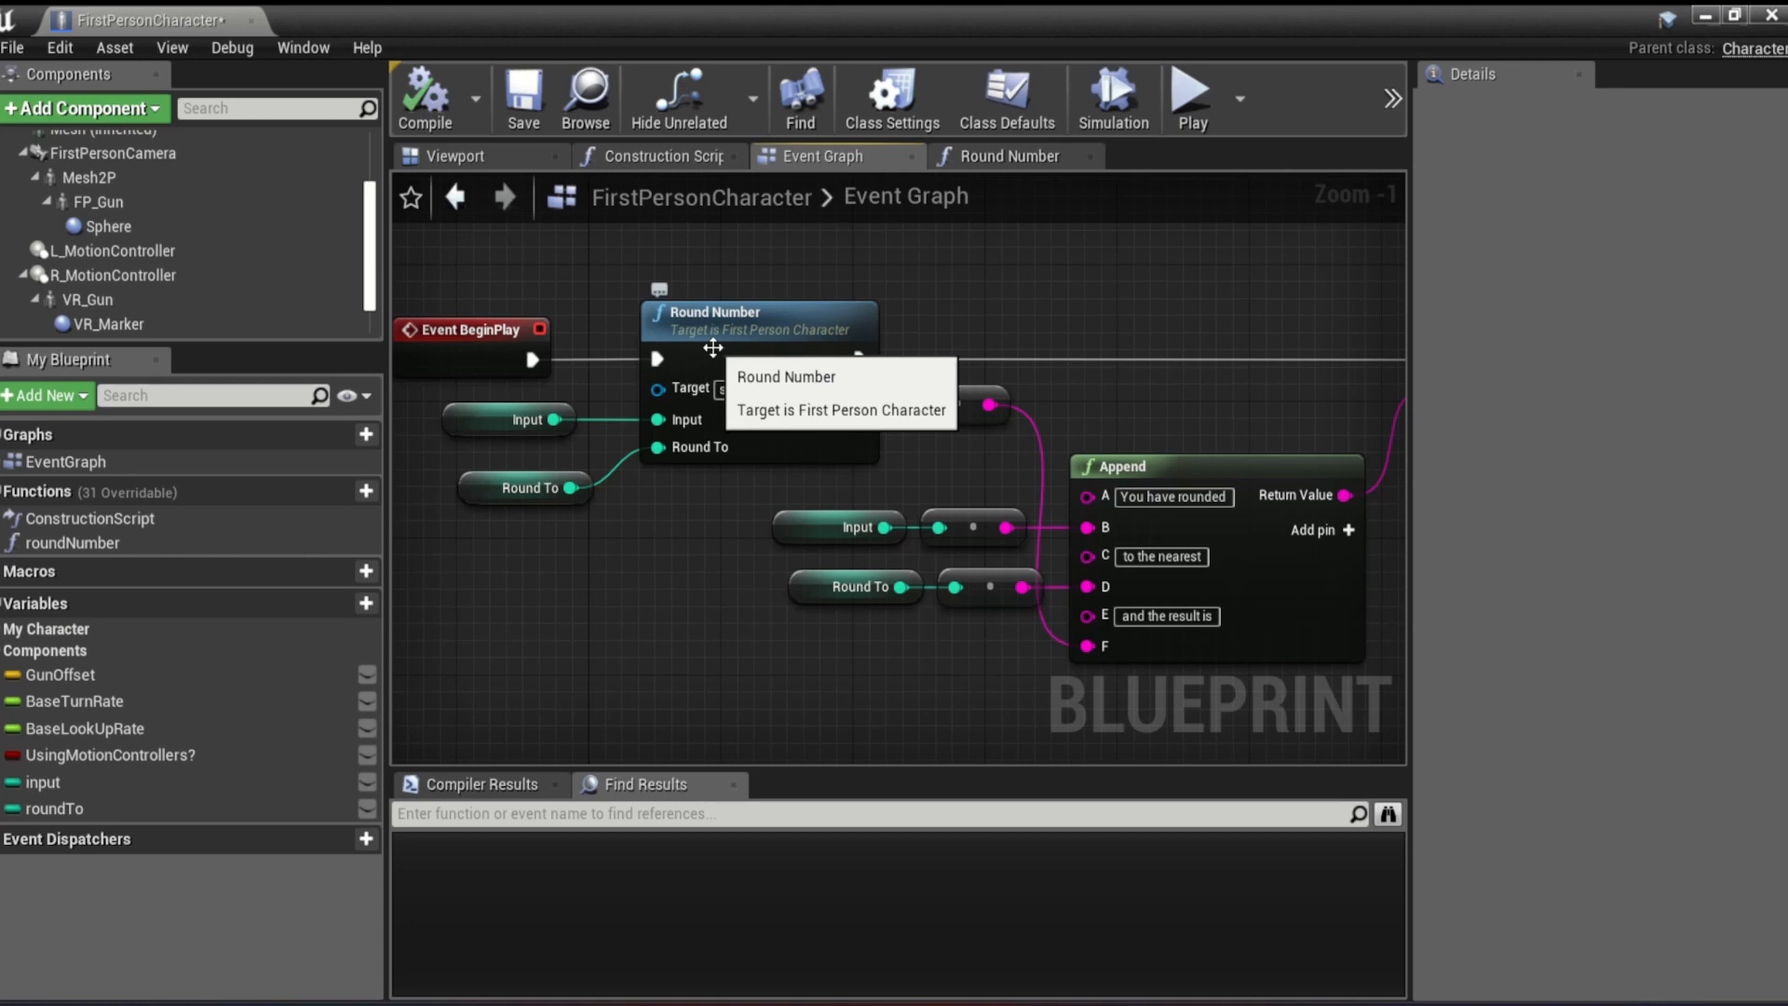
mouse_move(1070, 301)
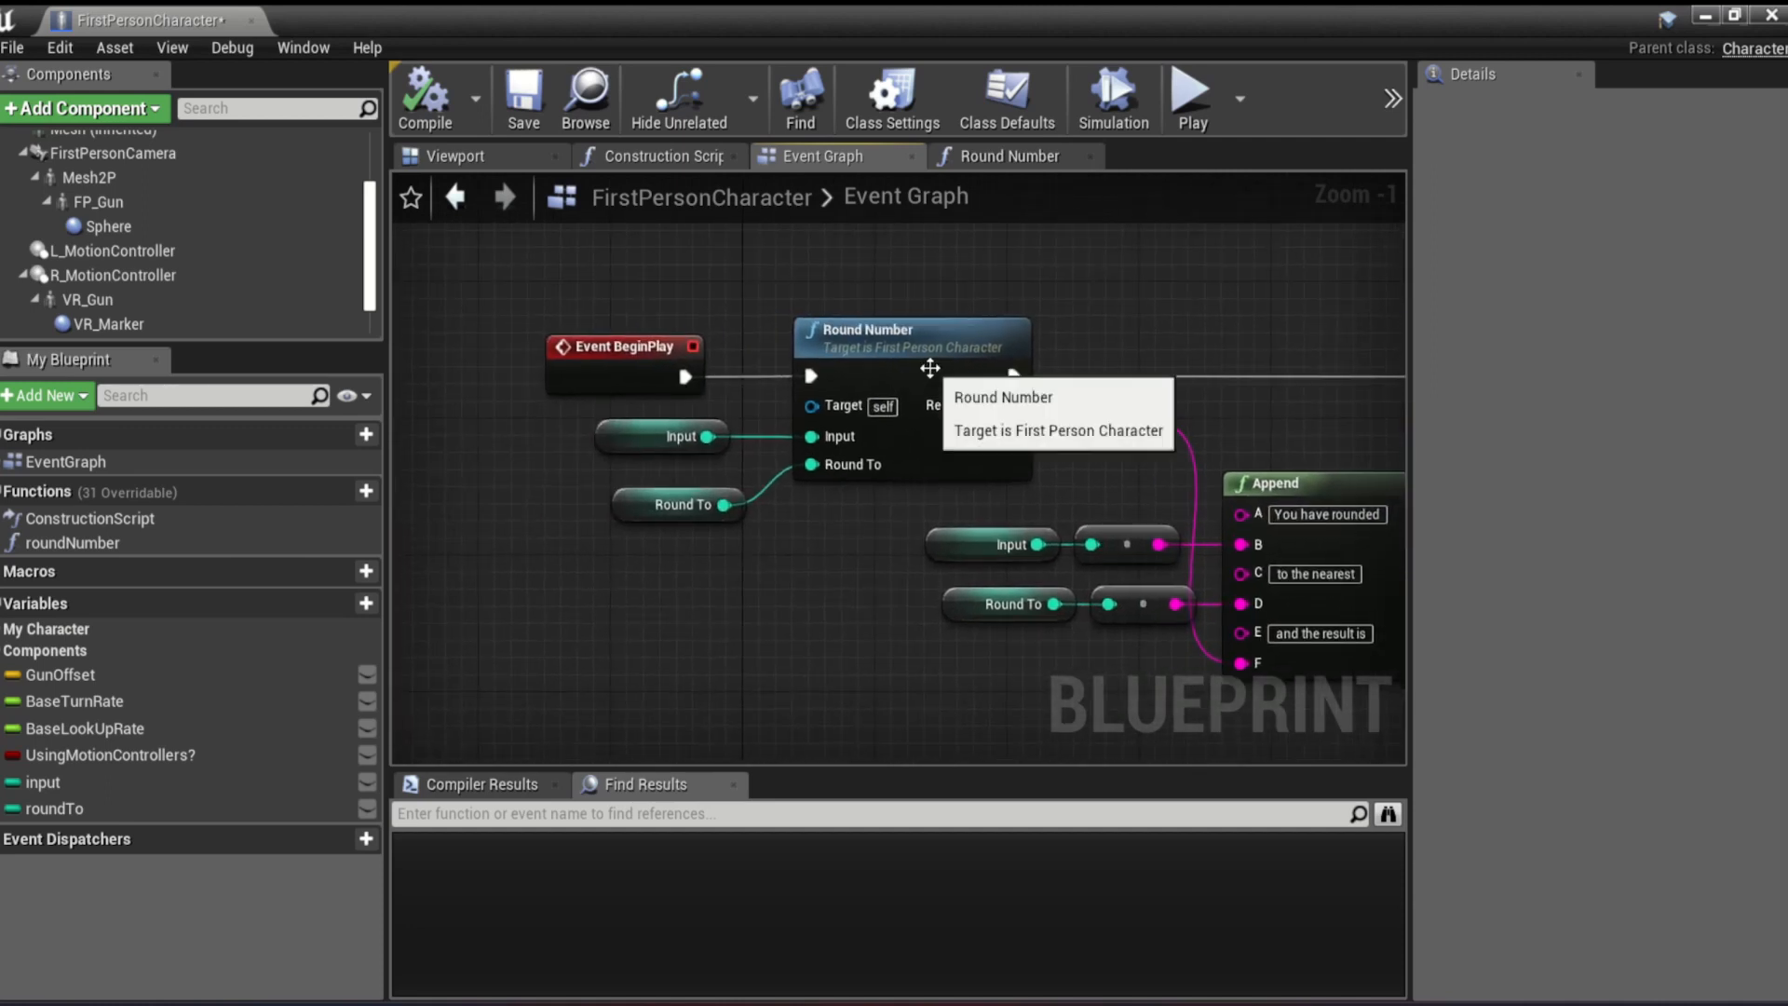
- View the whole Round Number graph: divide, round, multiply and return nodes
click(1007, 156)
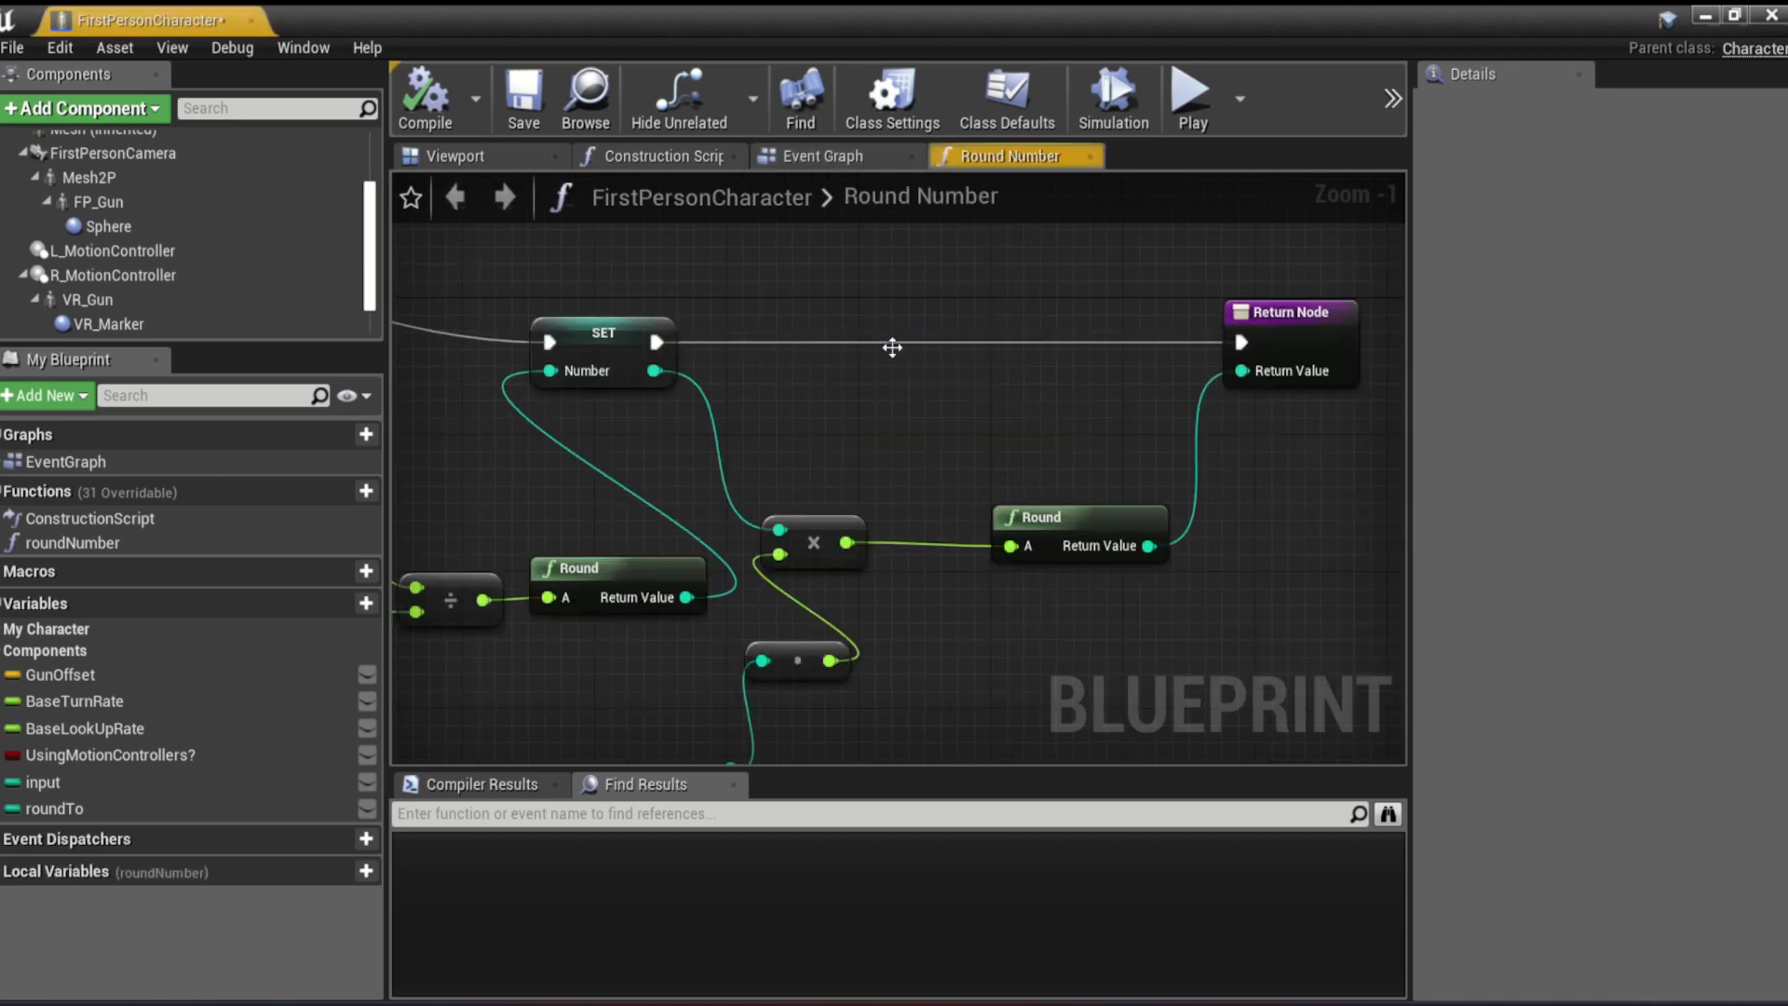
scroll(down, 3)
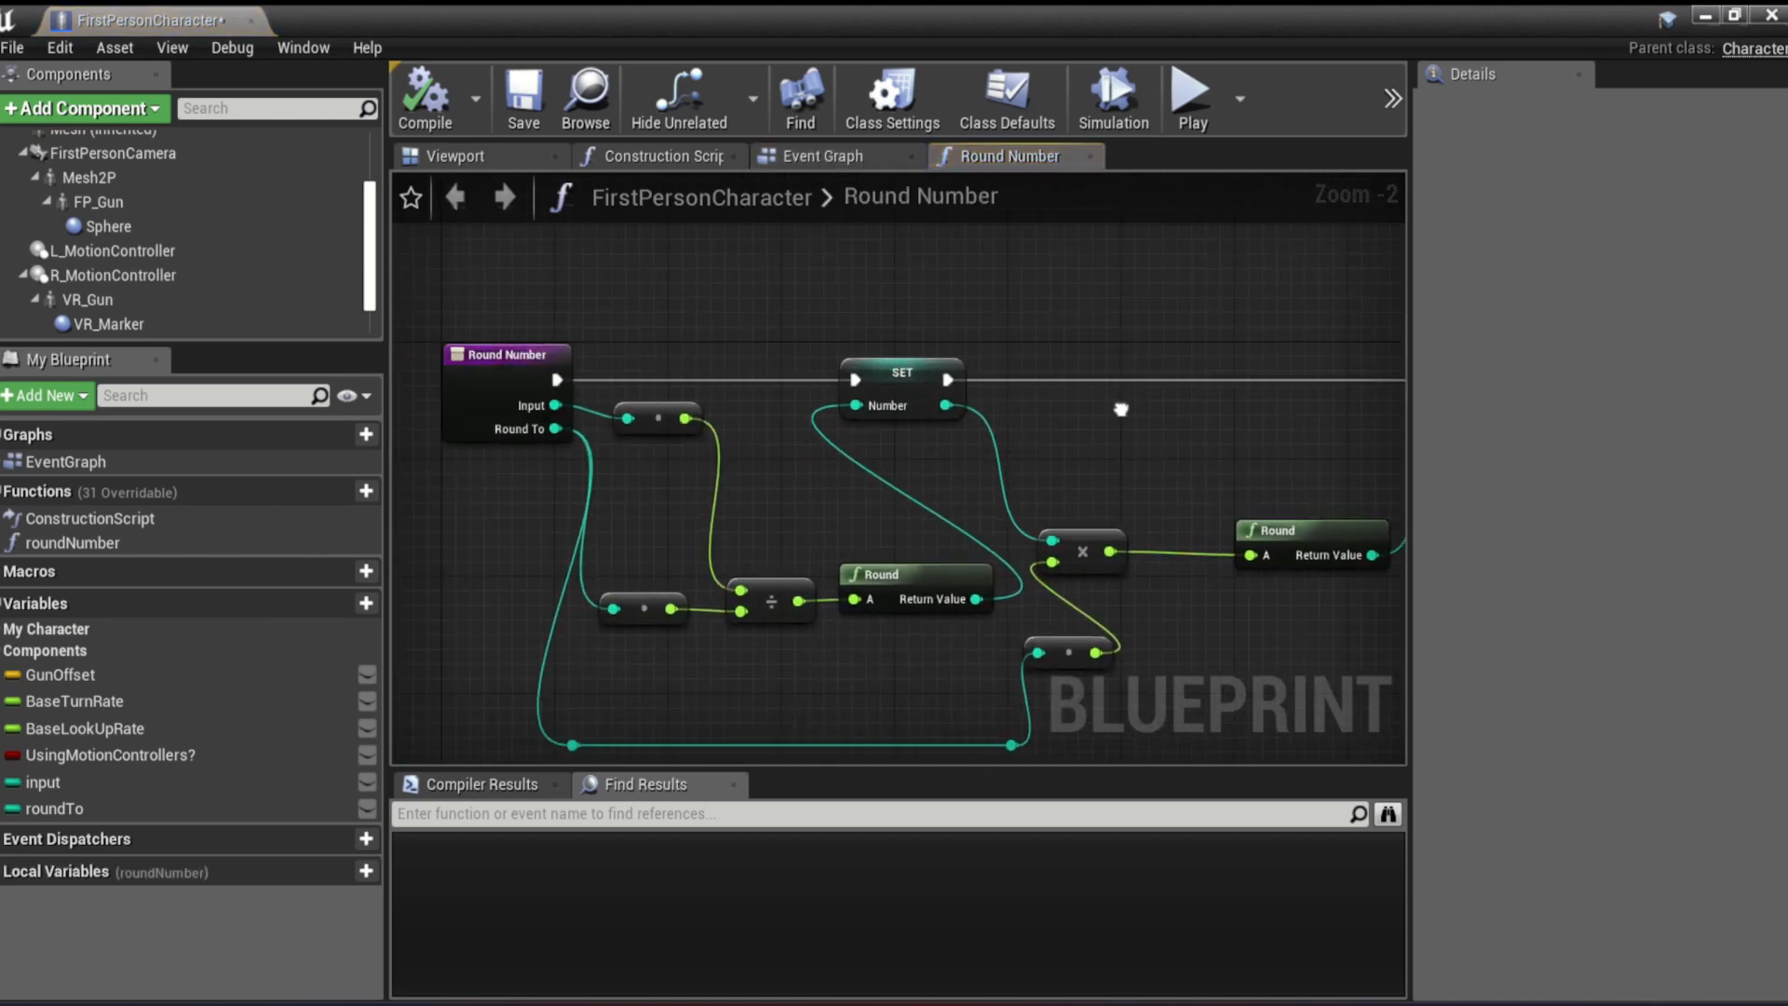
drag(992, 467, 946, 450)
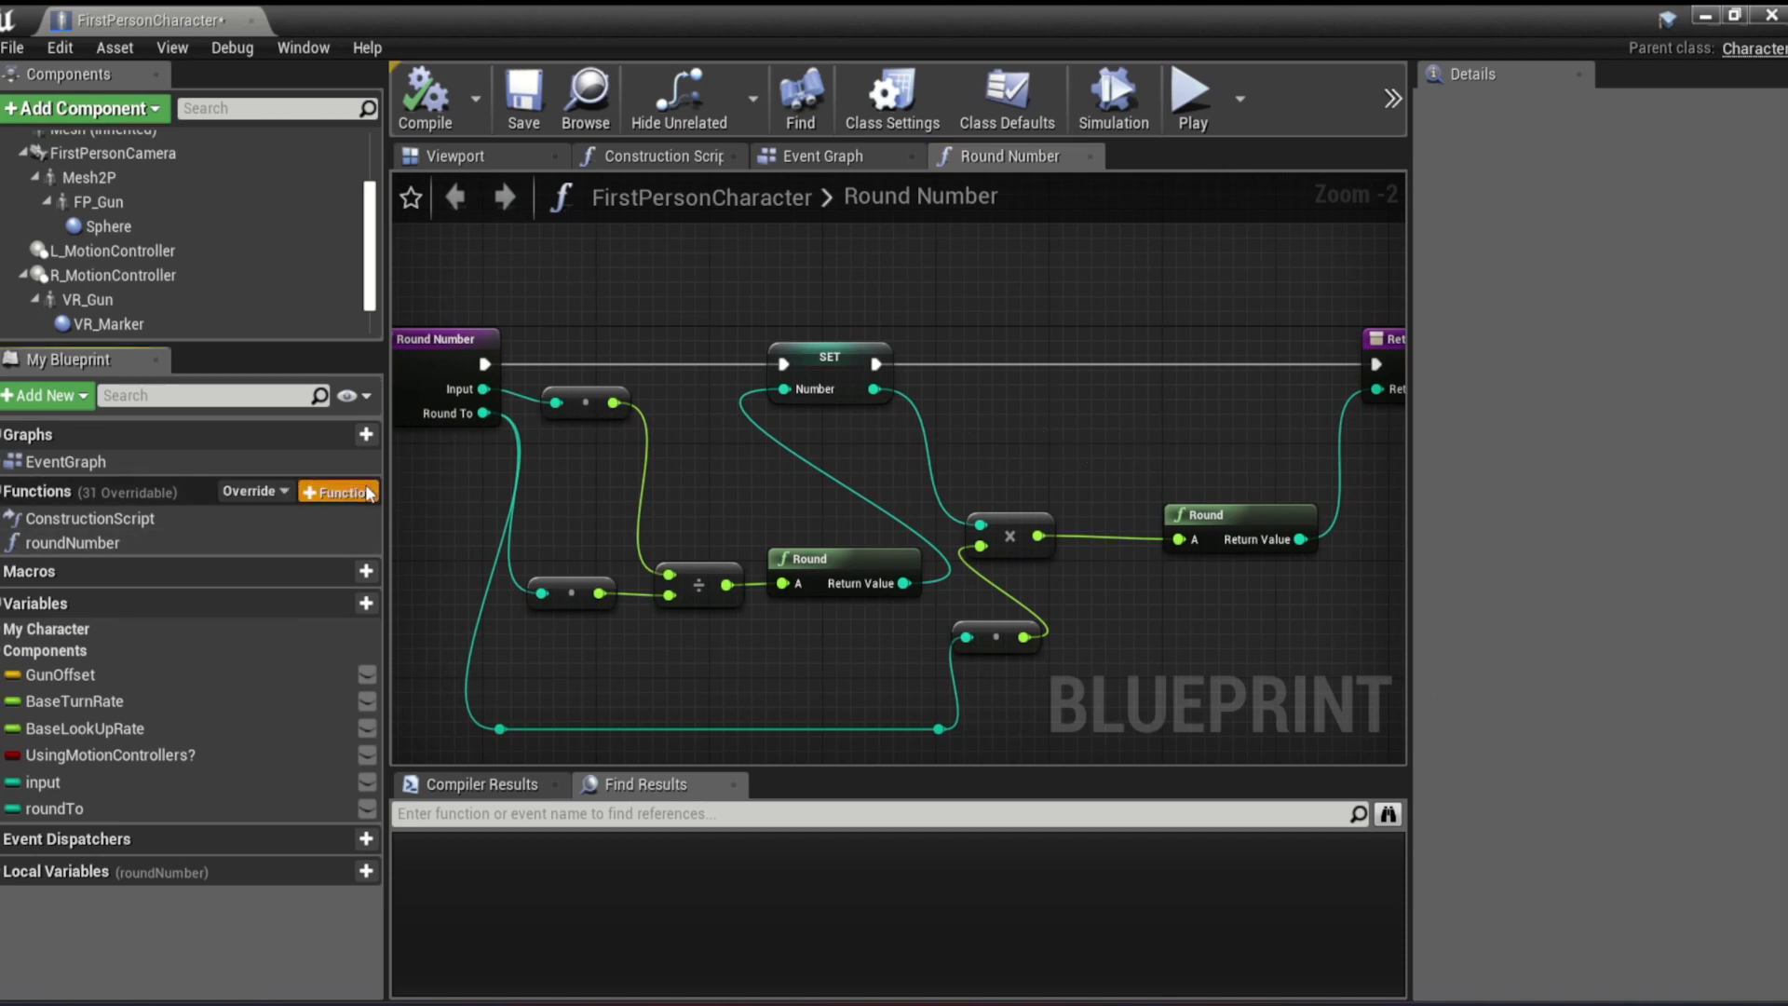
- Create a new blueprint function named 'whateverYo' in My Blueprint
click(337, 490)
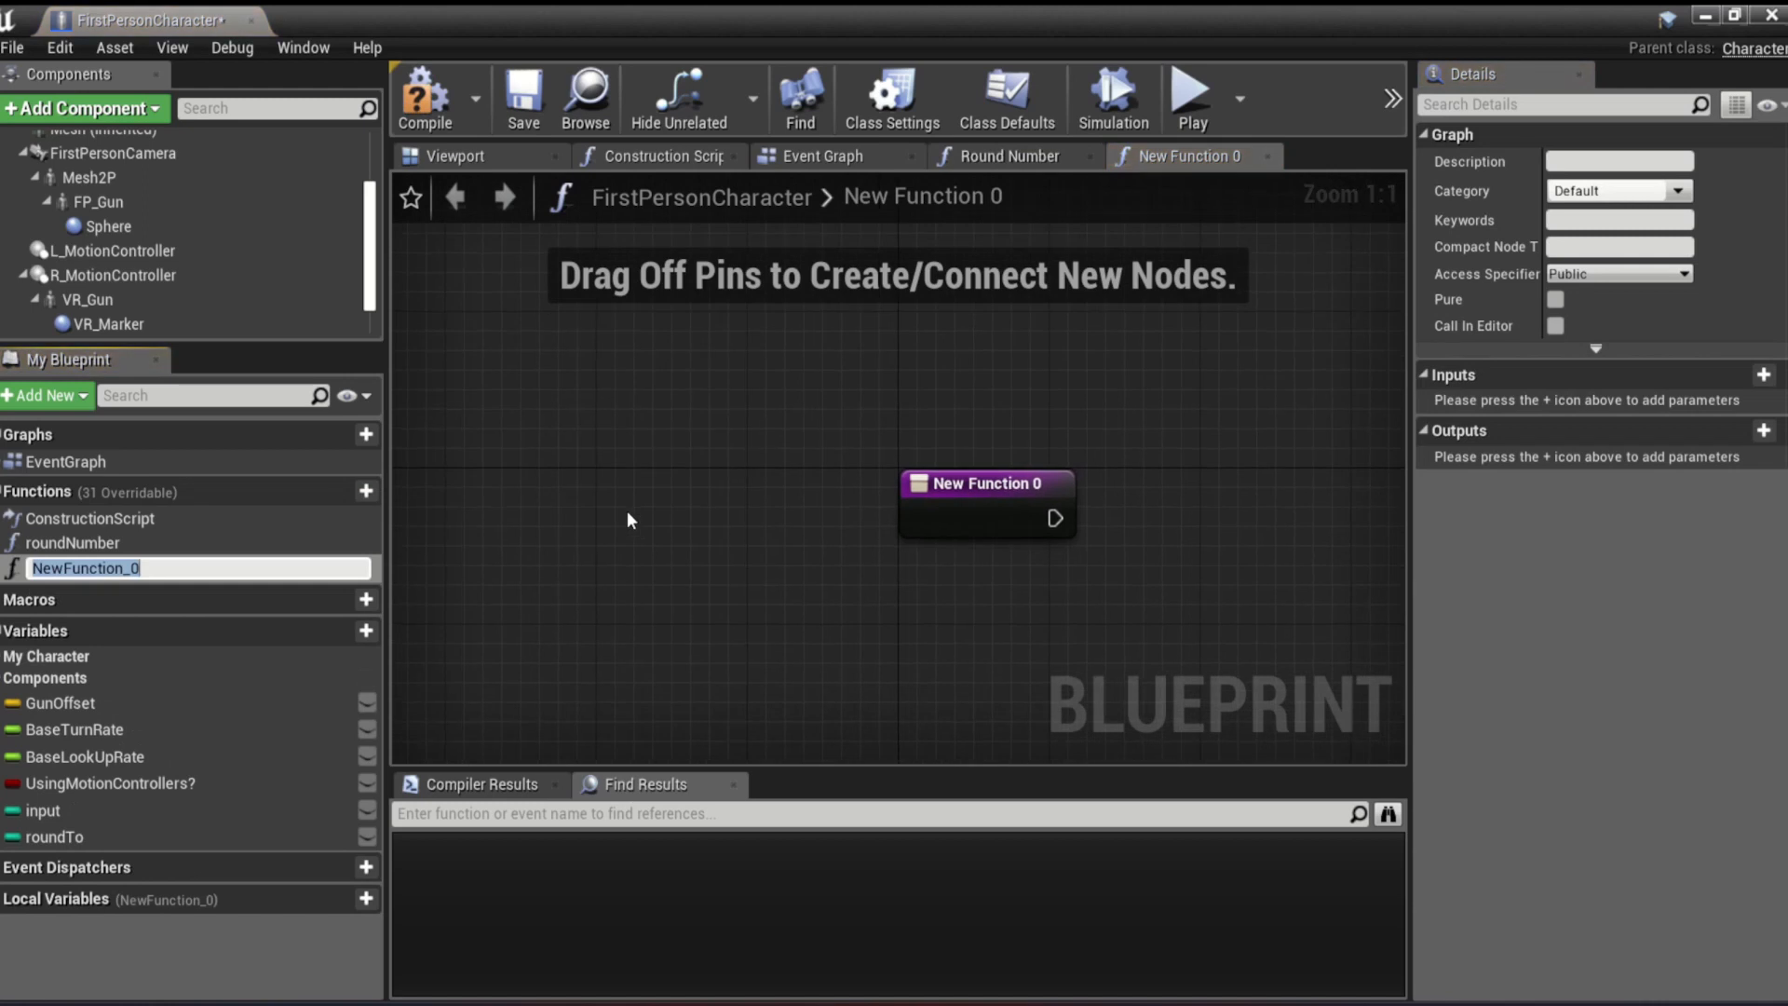
text(whatever)
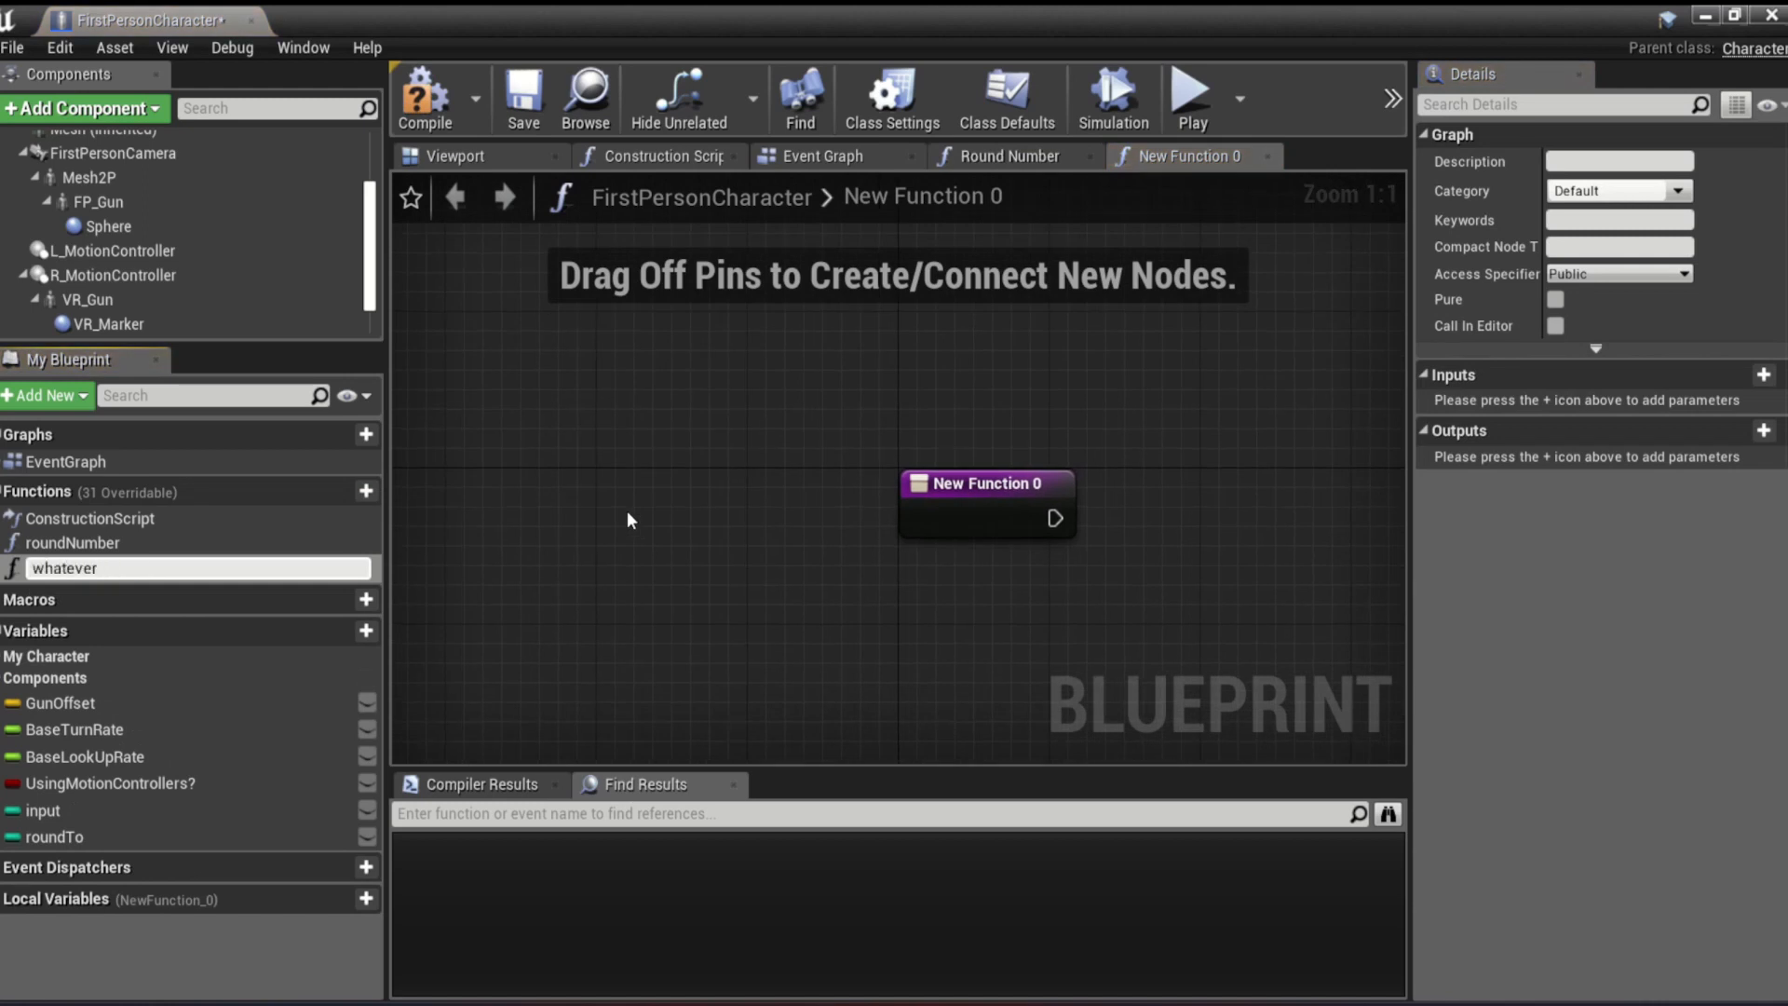
text(YouWant)
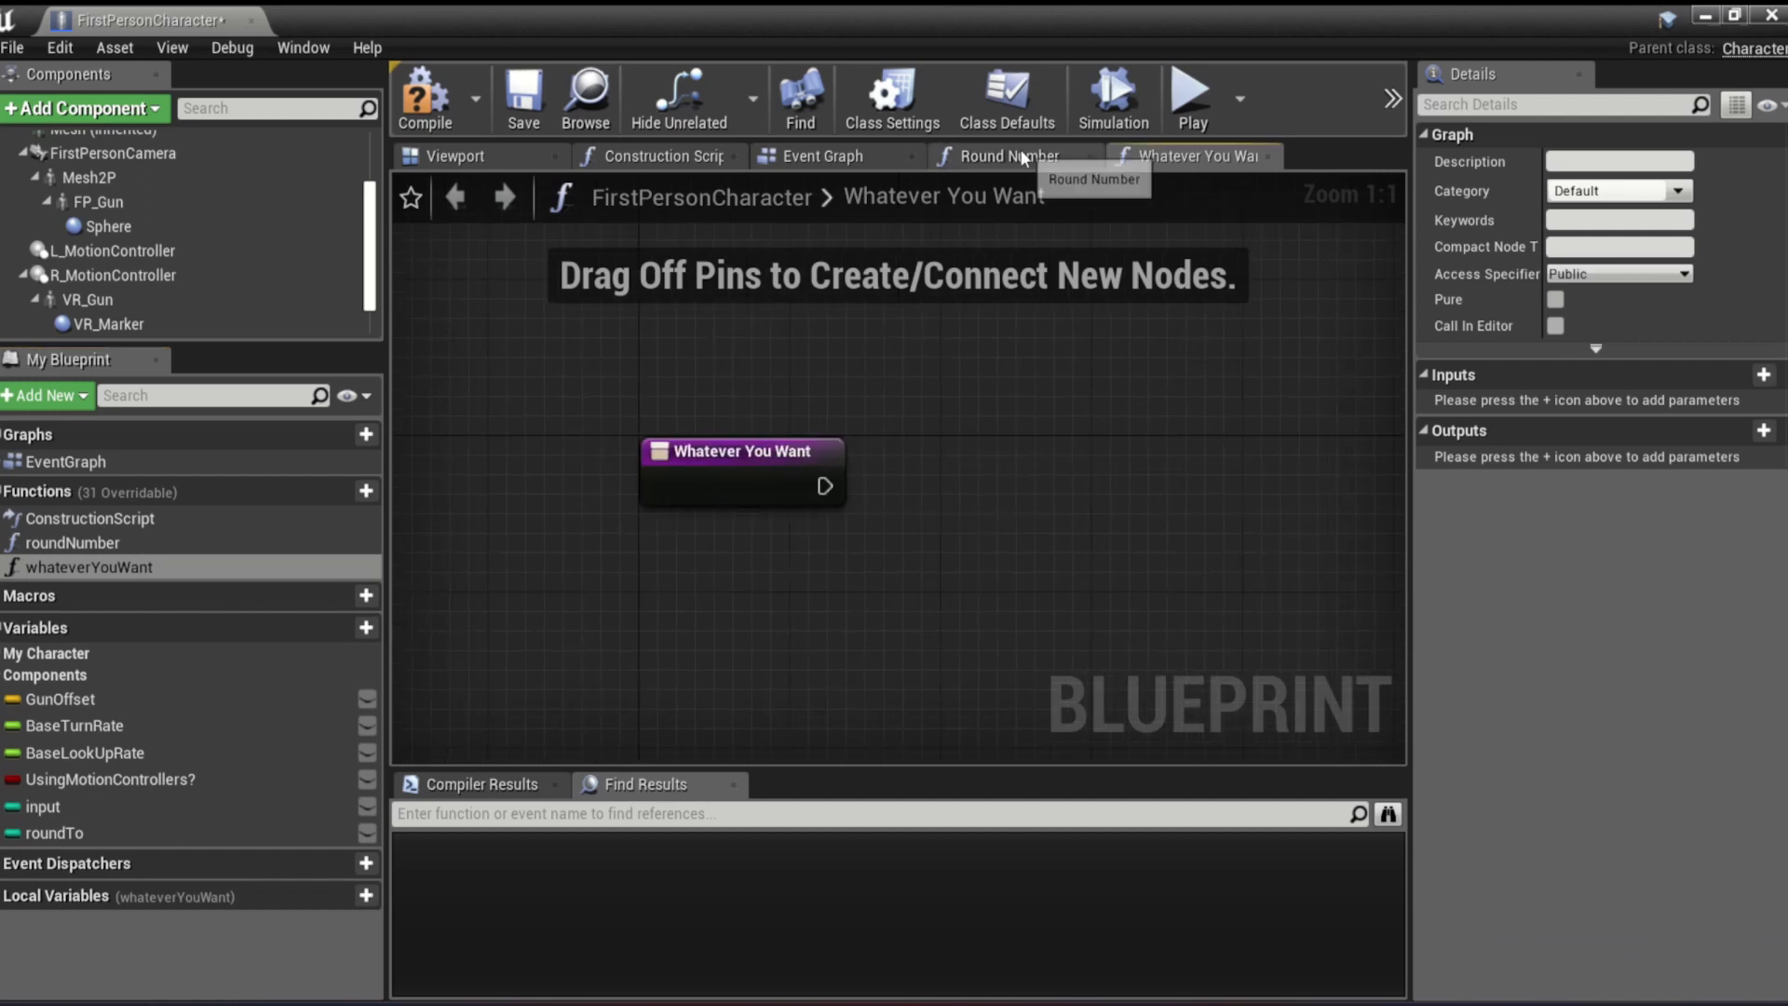
click(1008, 157)
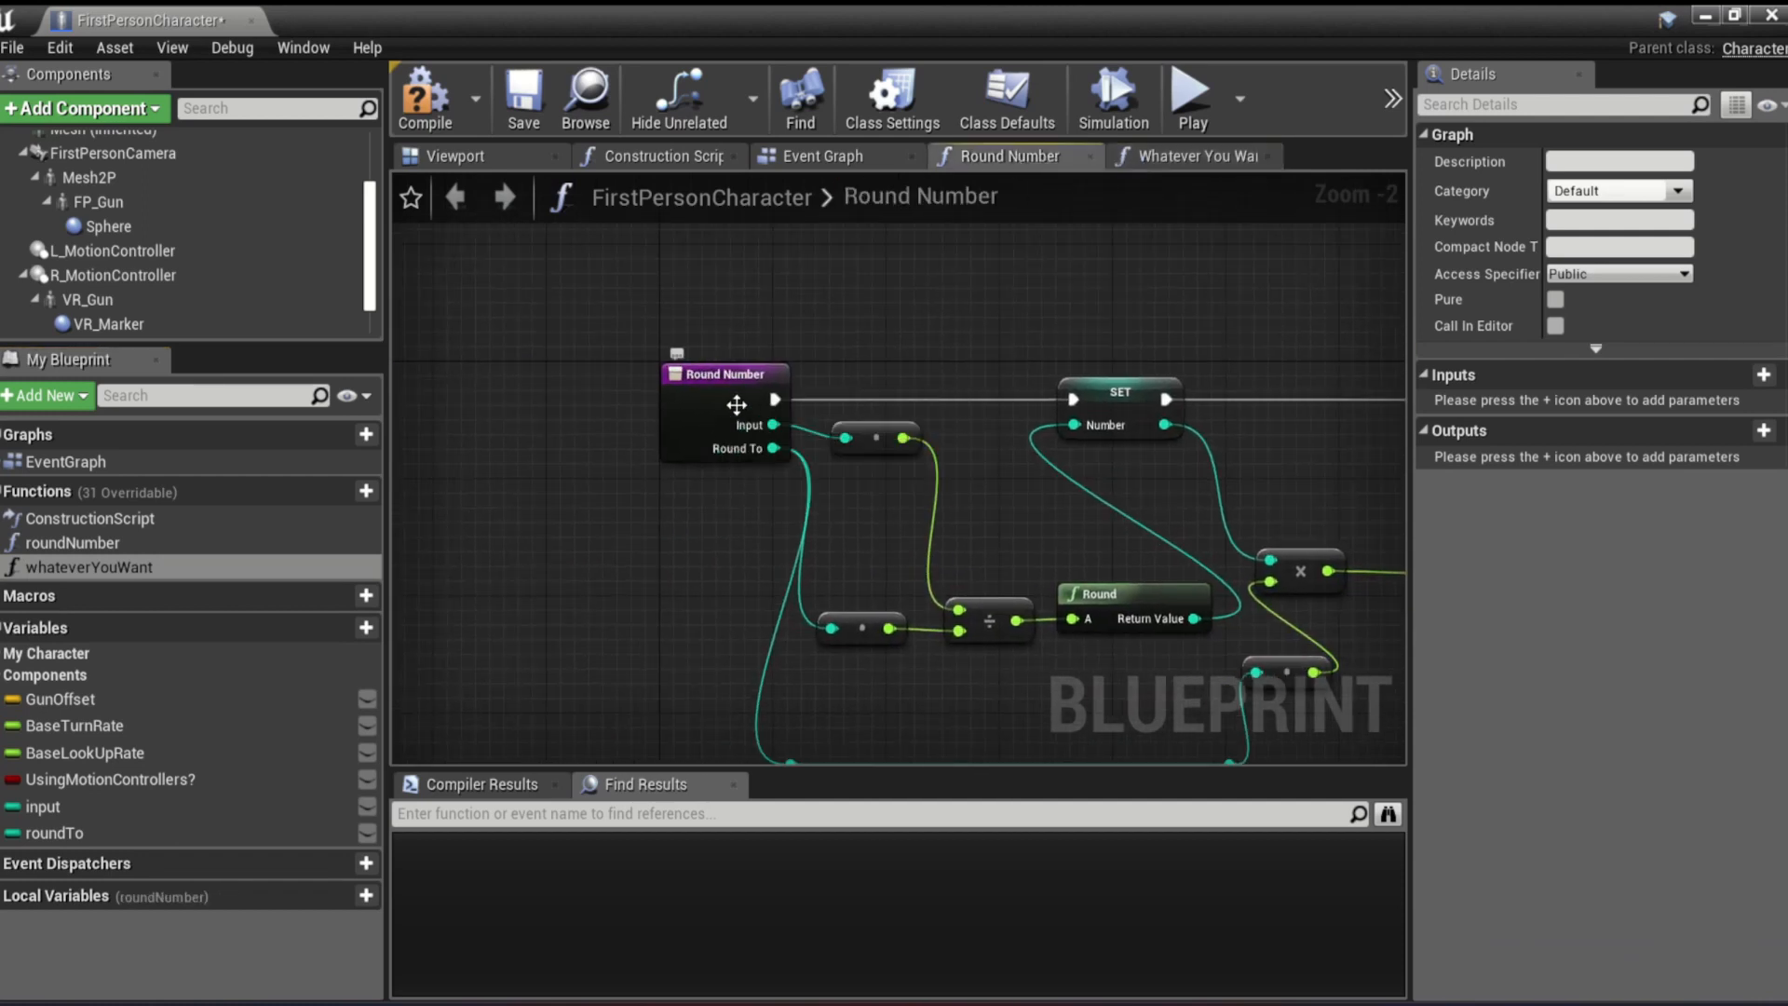
click(1189, 157)
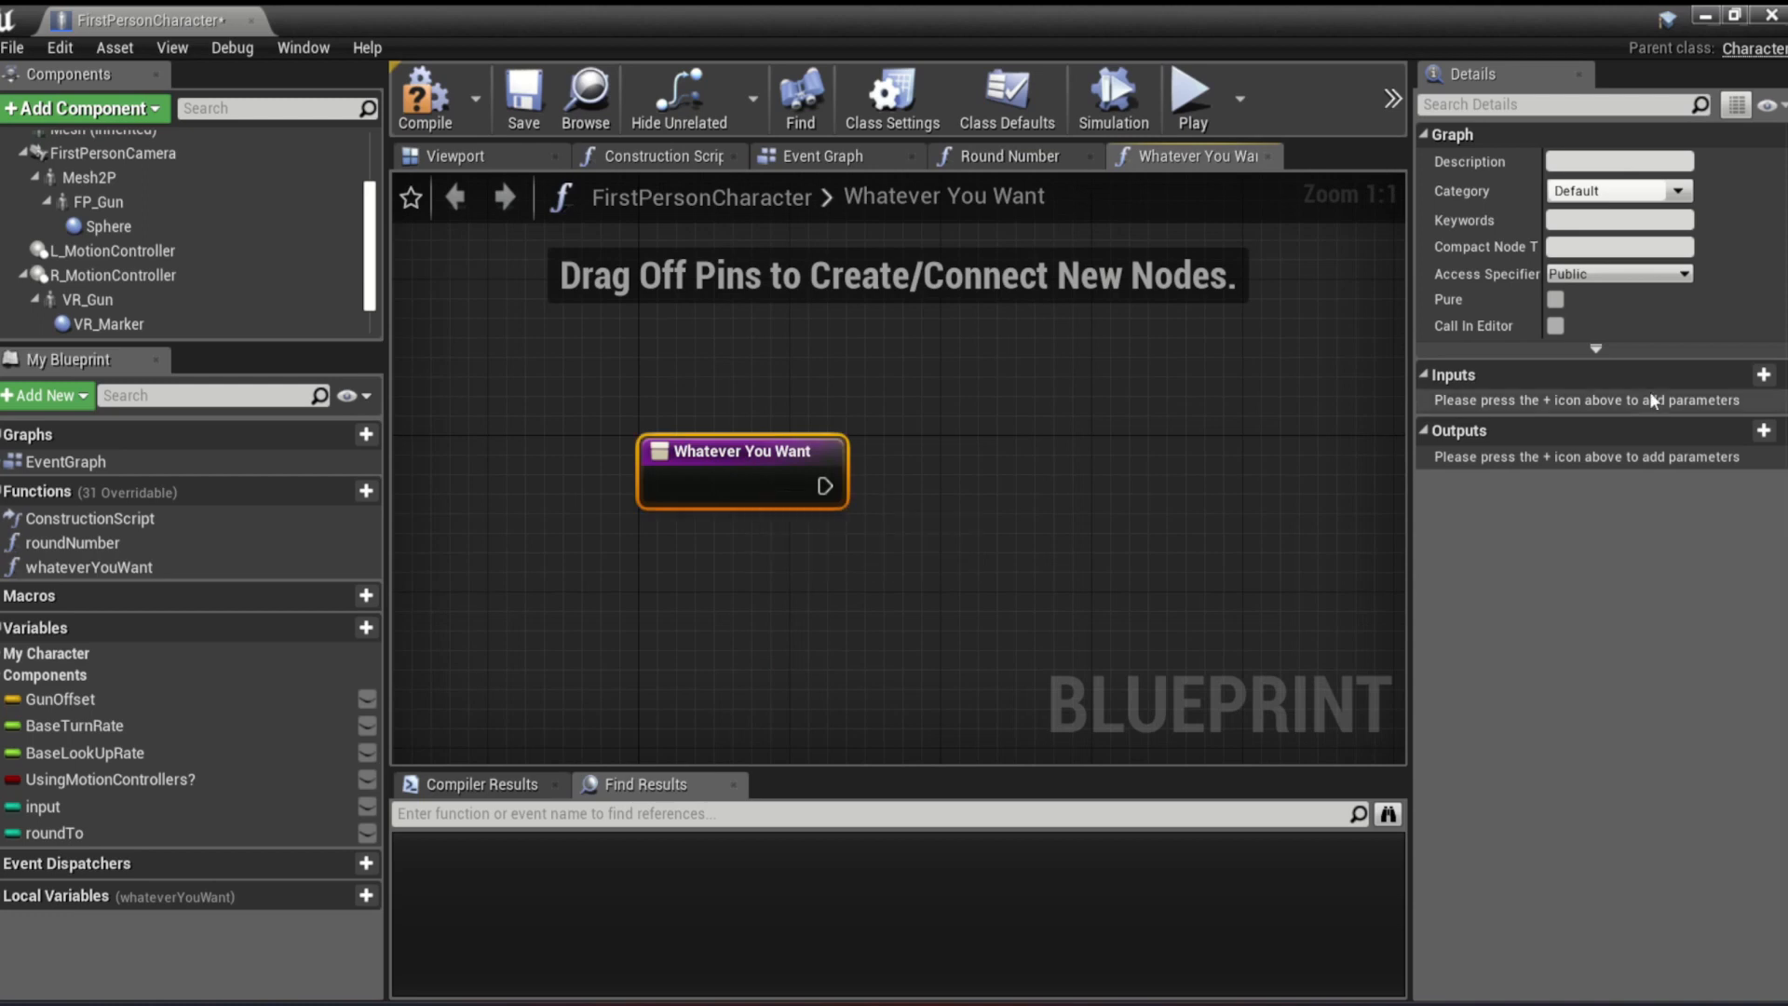
- Add input and output parameters, name the input 'dasdasd', and delete the Return Node
click(1763, 375)
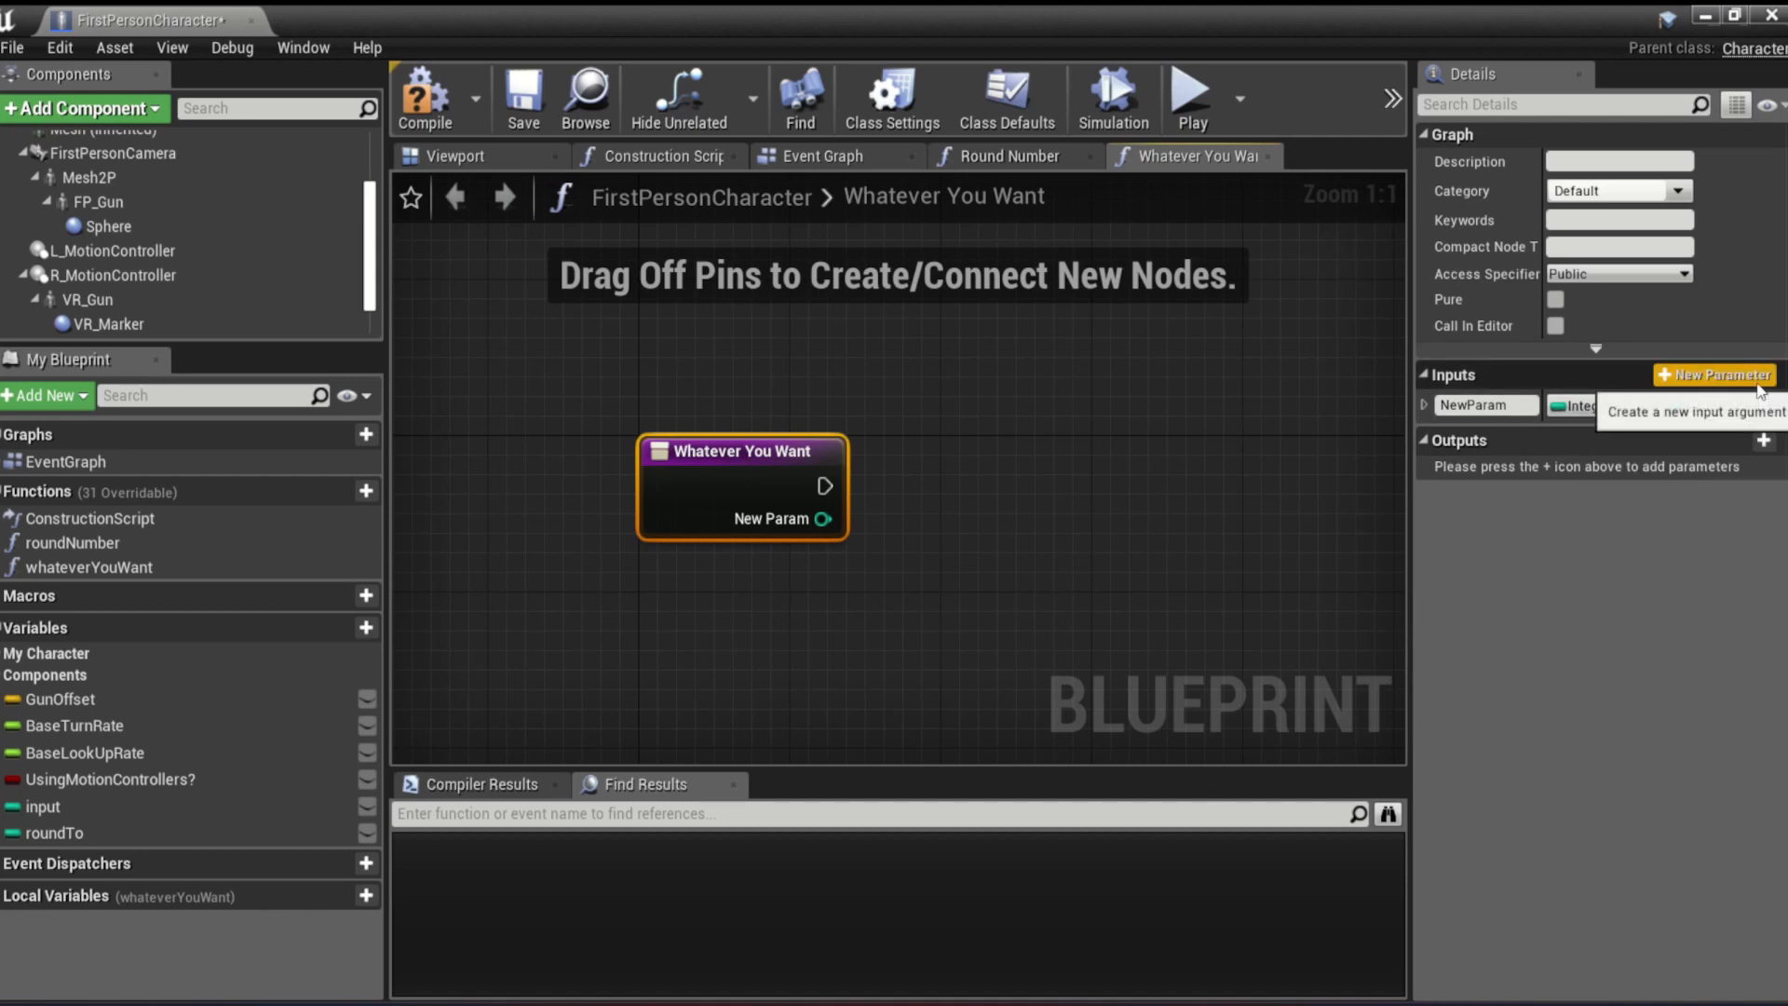
click(1008, 157)
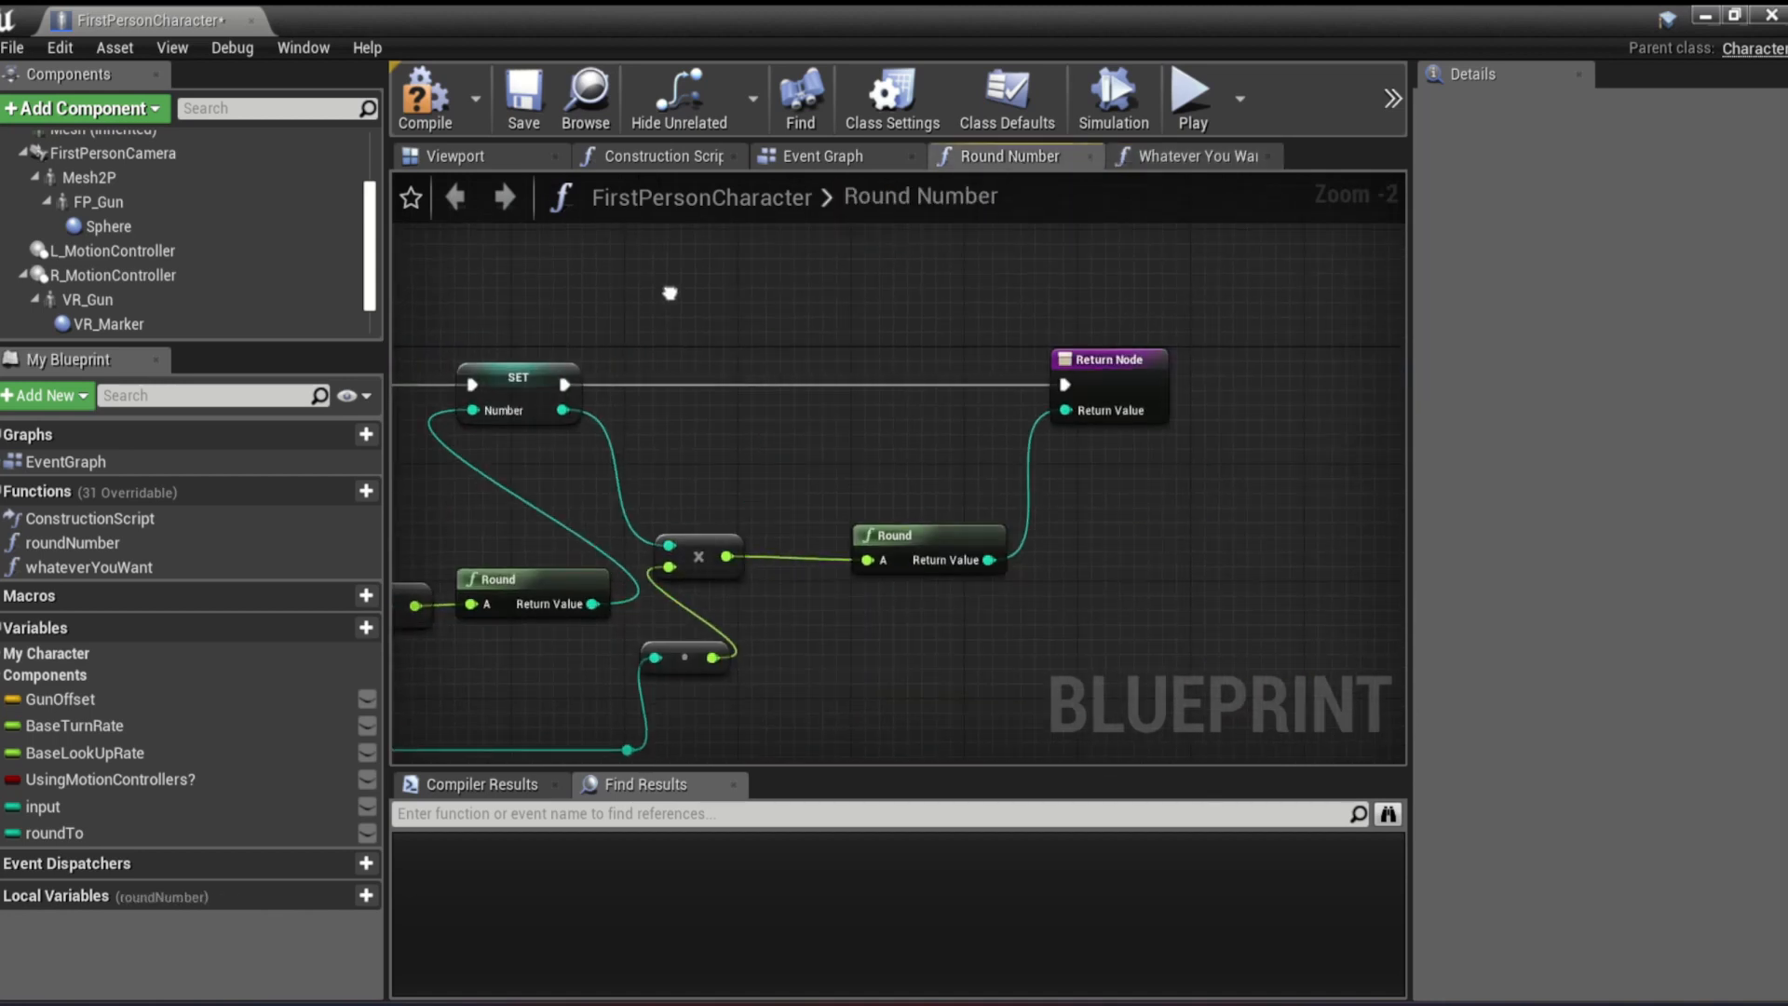
click(1191, 157)
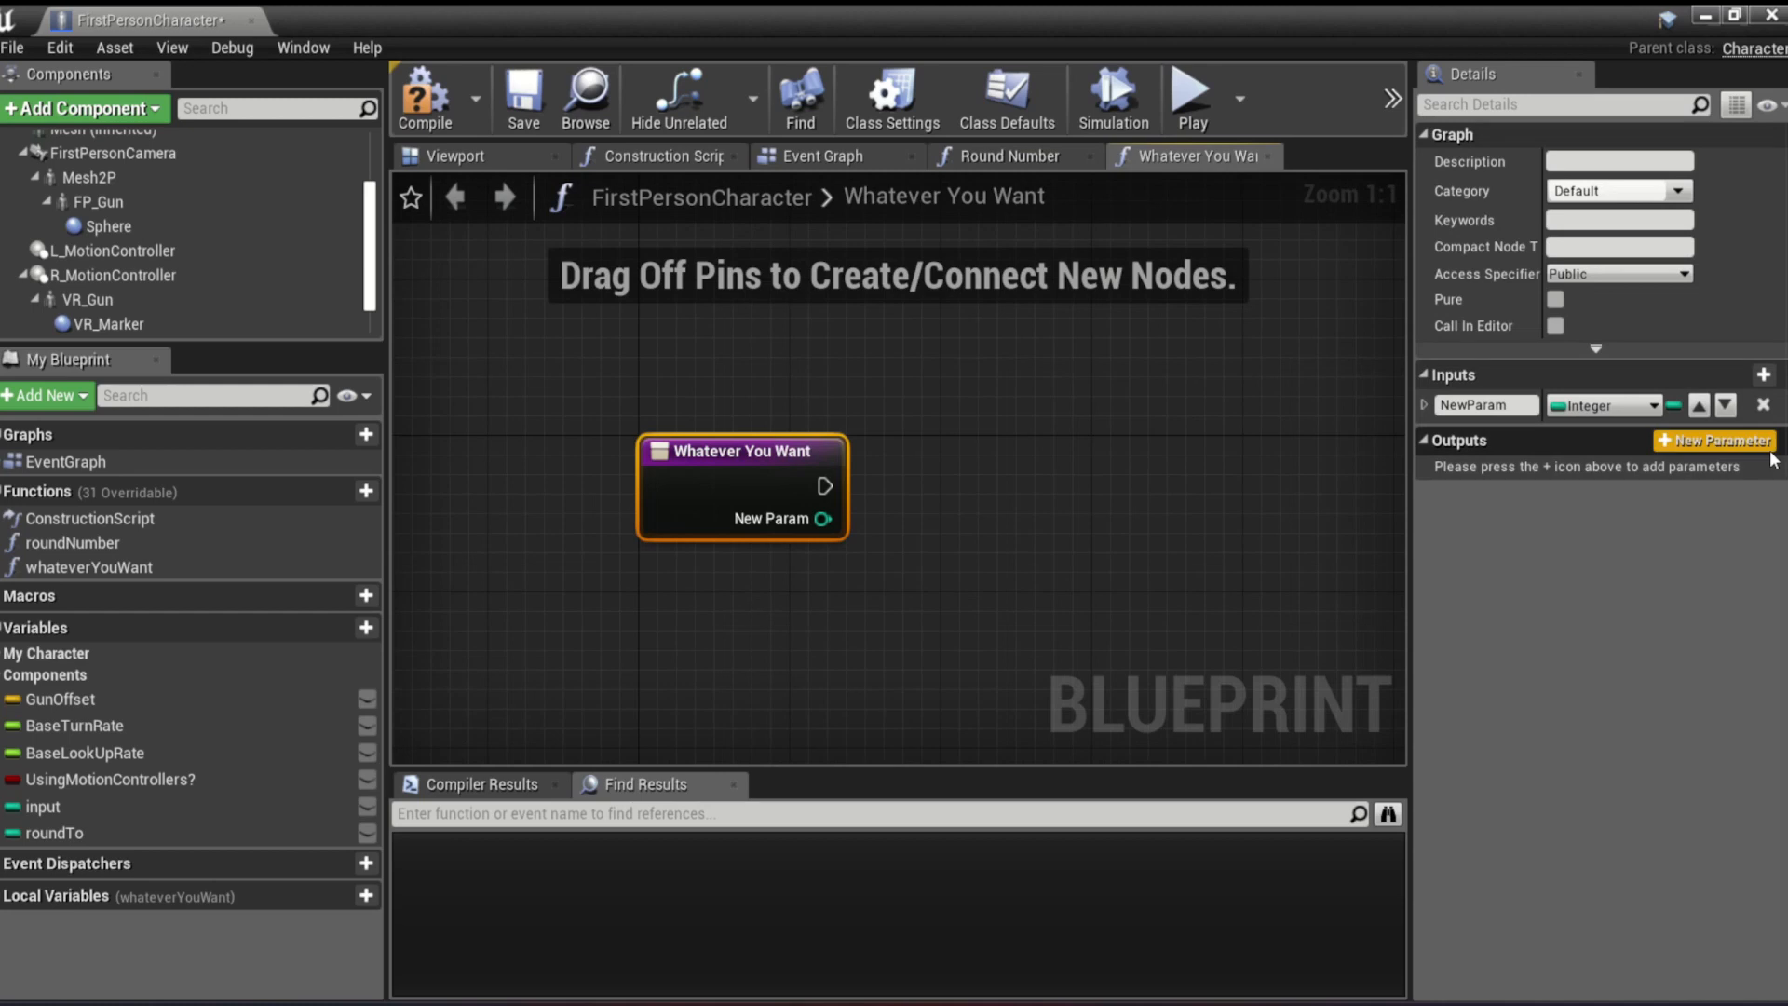
click(1713, 441)
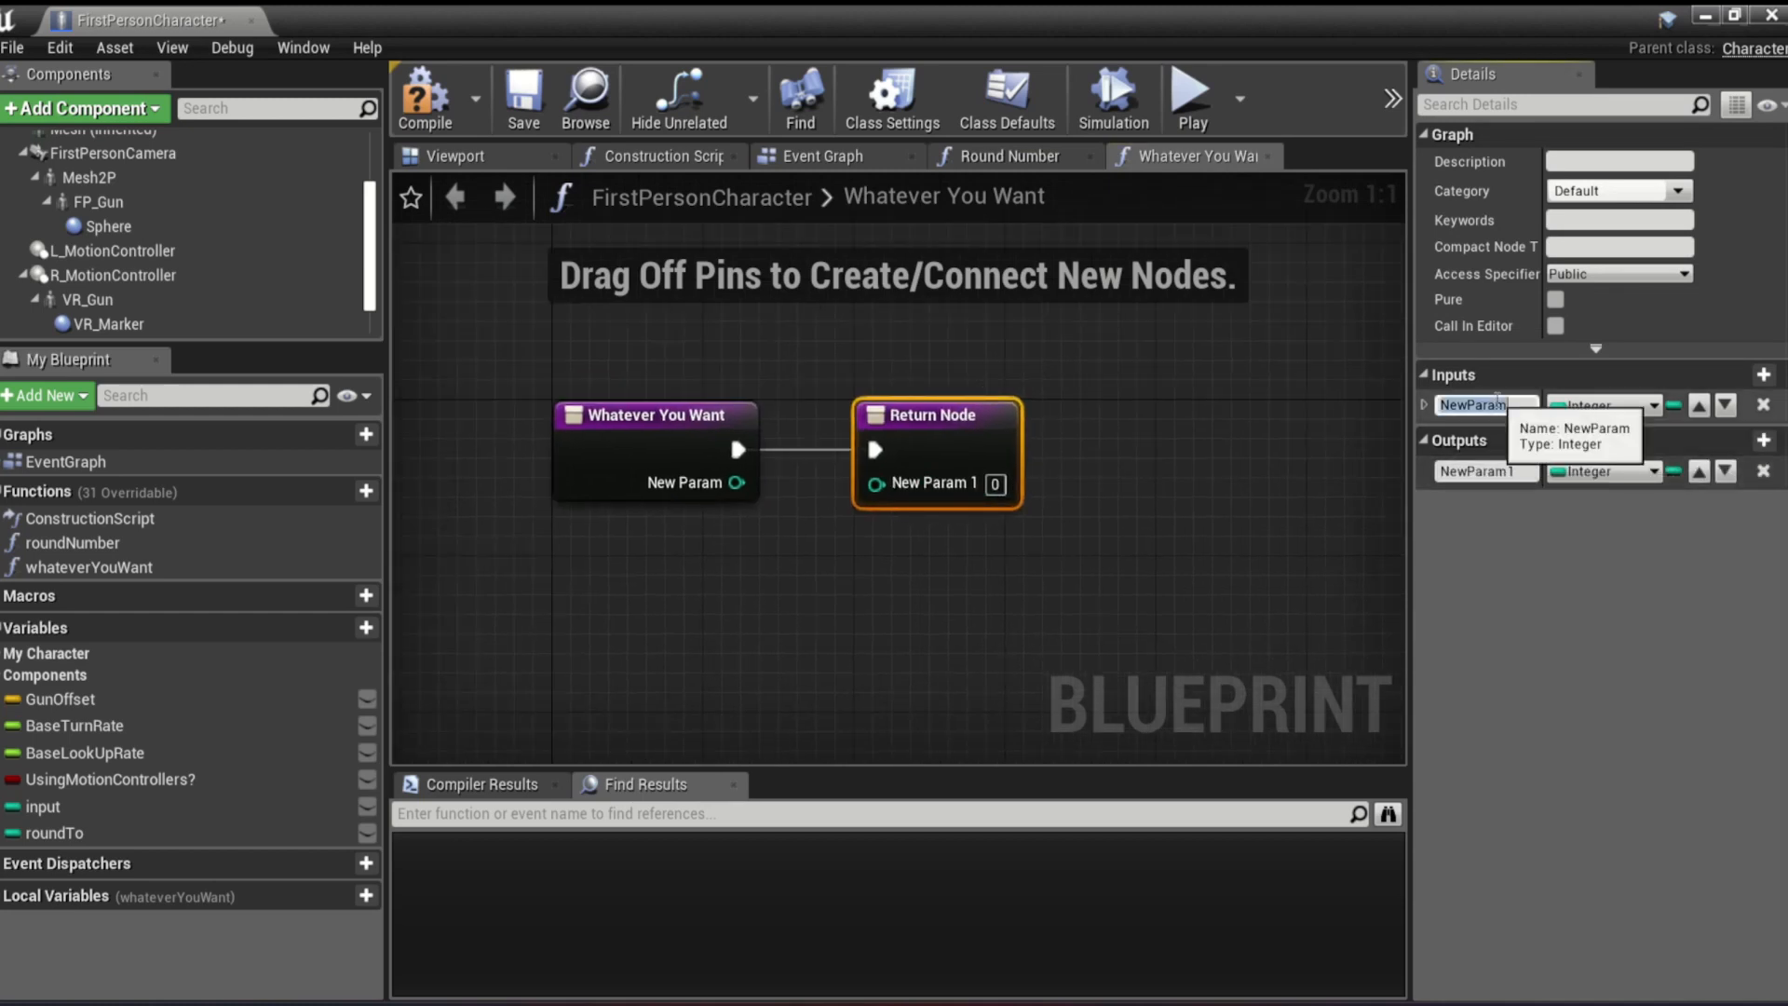
text(dasdasd)
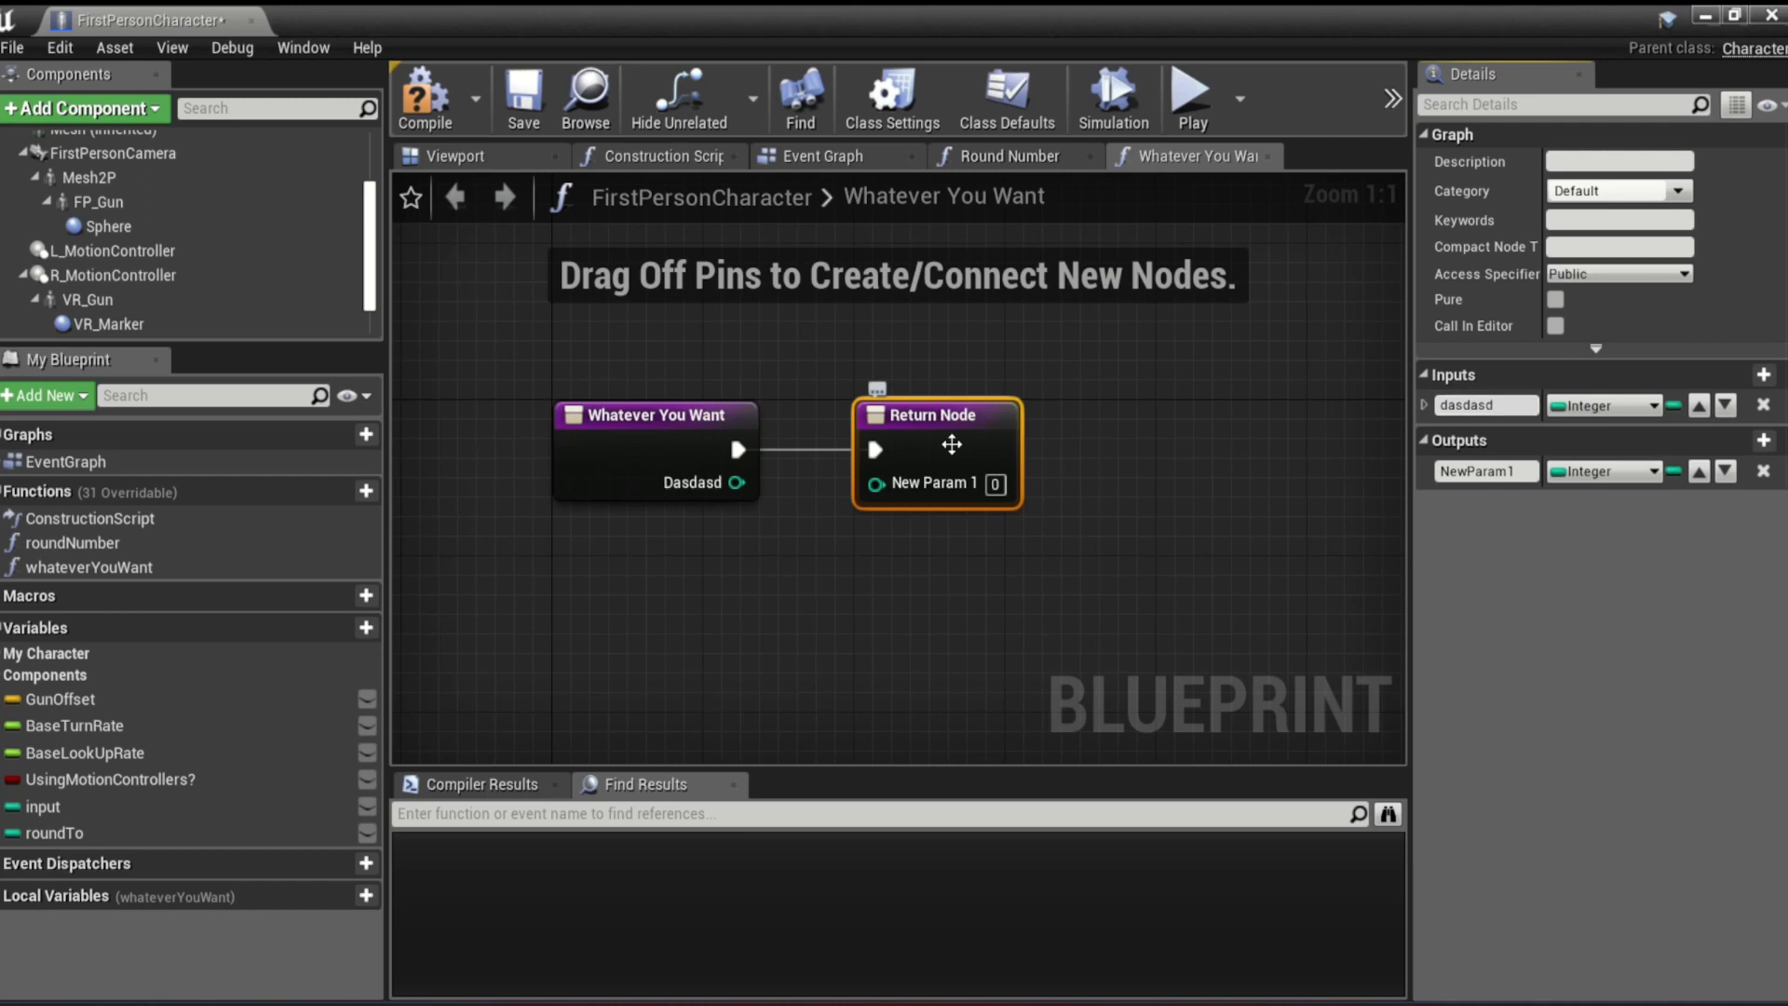
key(Delete)
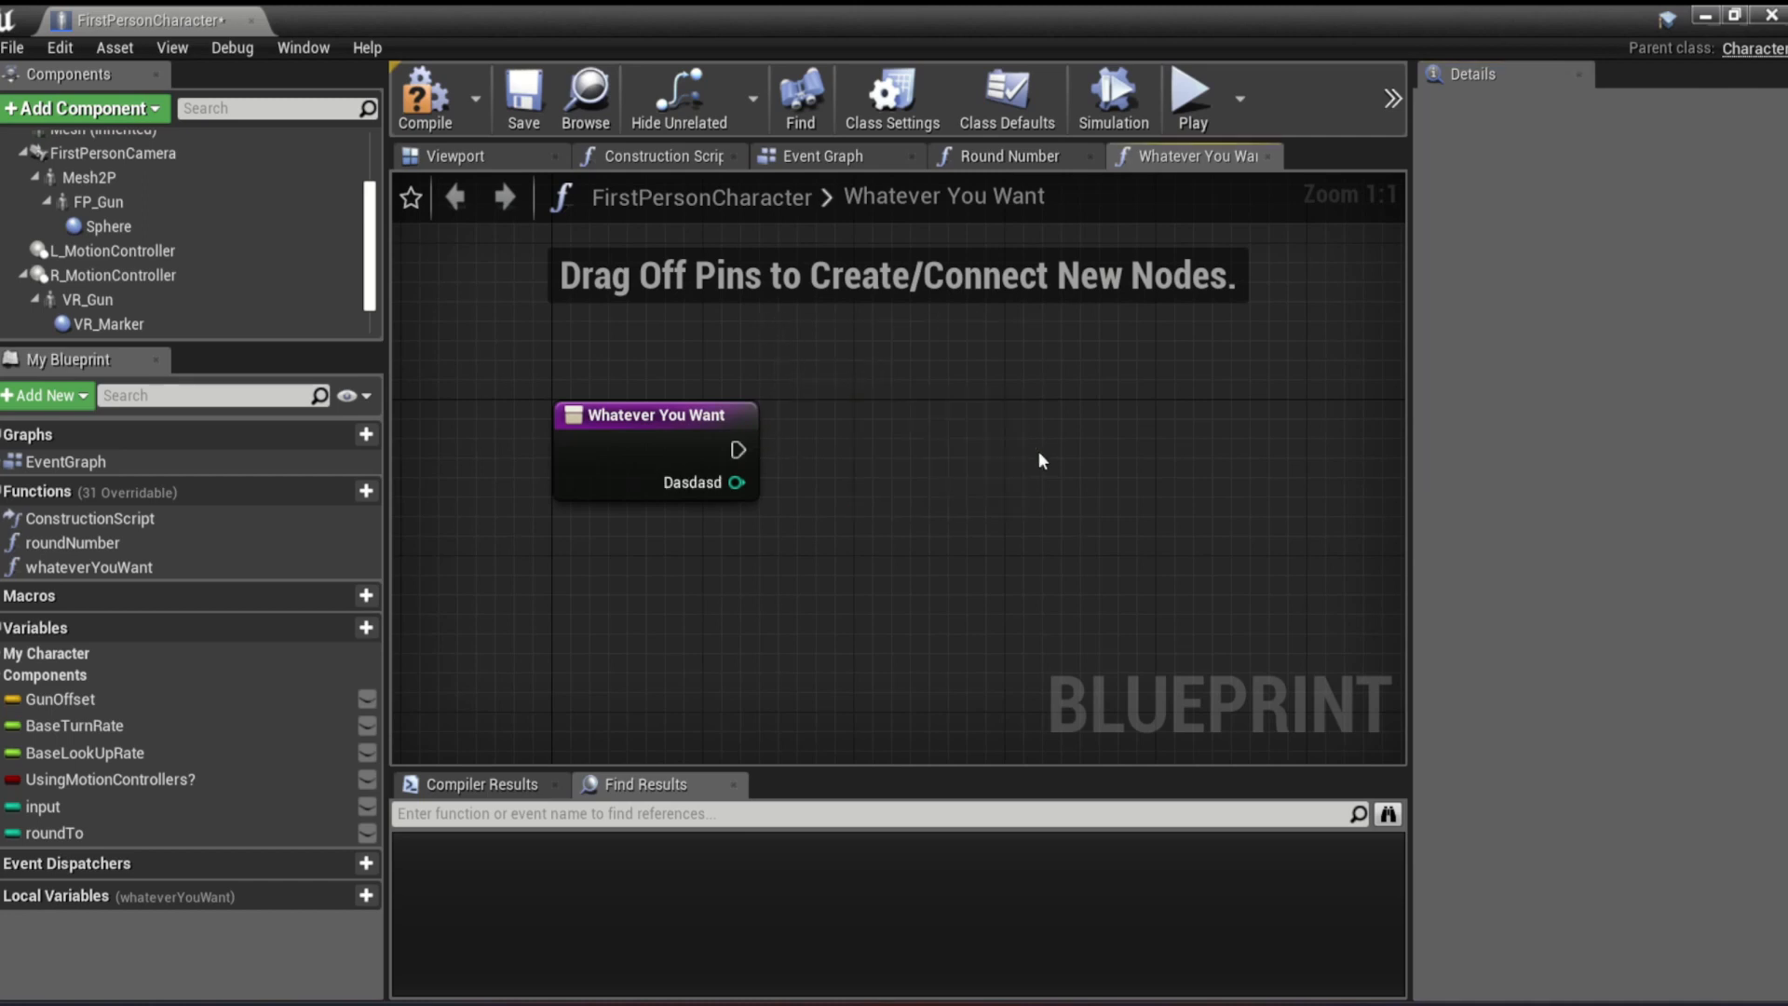
- In the Round Number graph, store the rounded result in a new local variable, number
click(1010, 157)
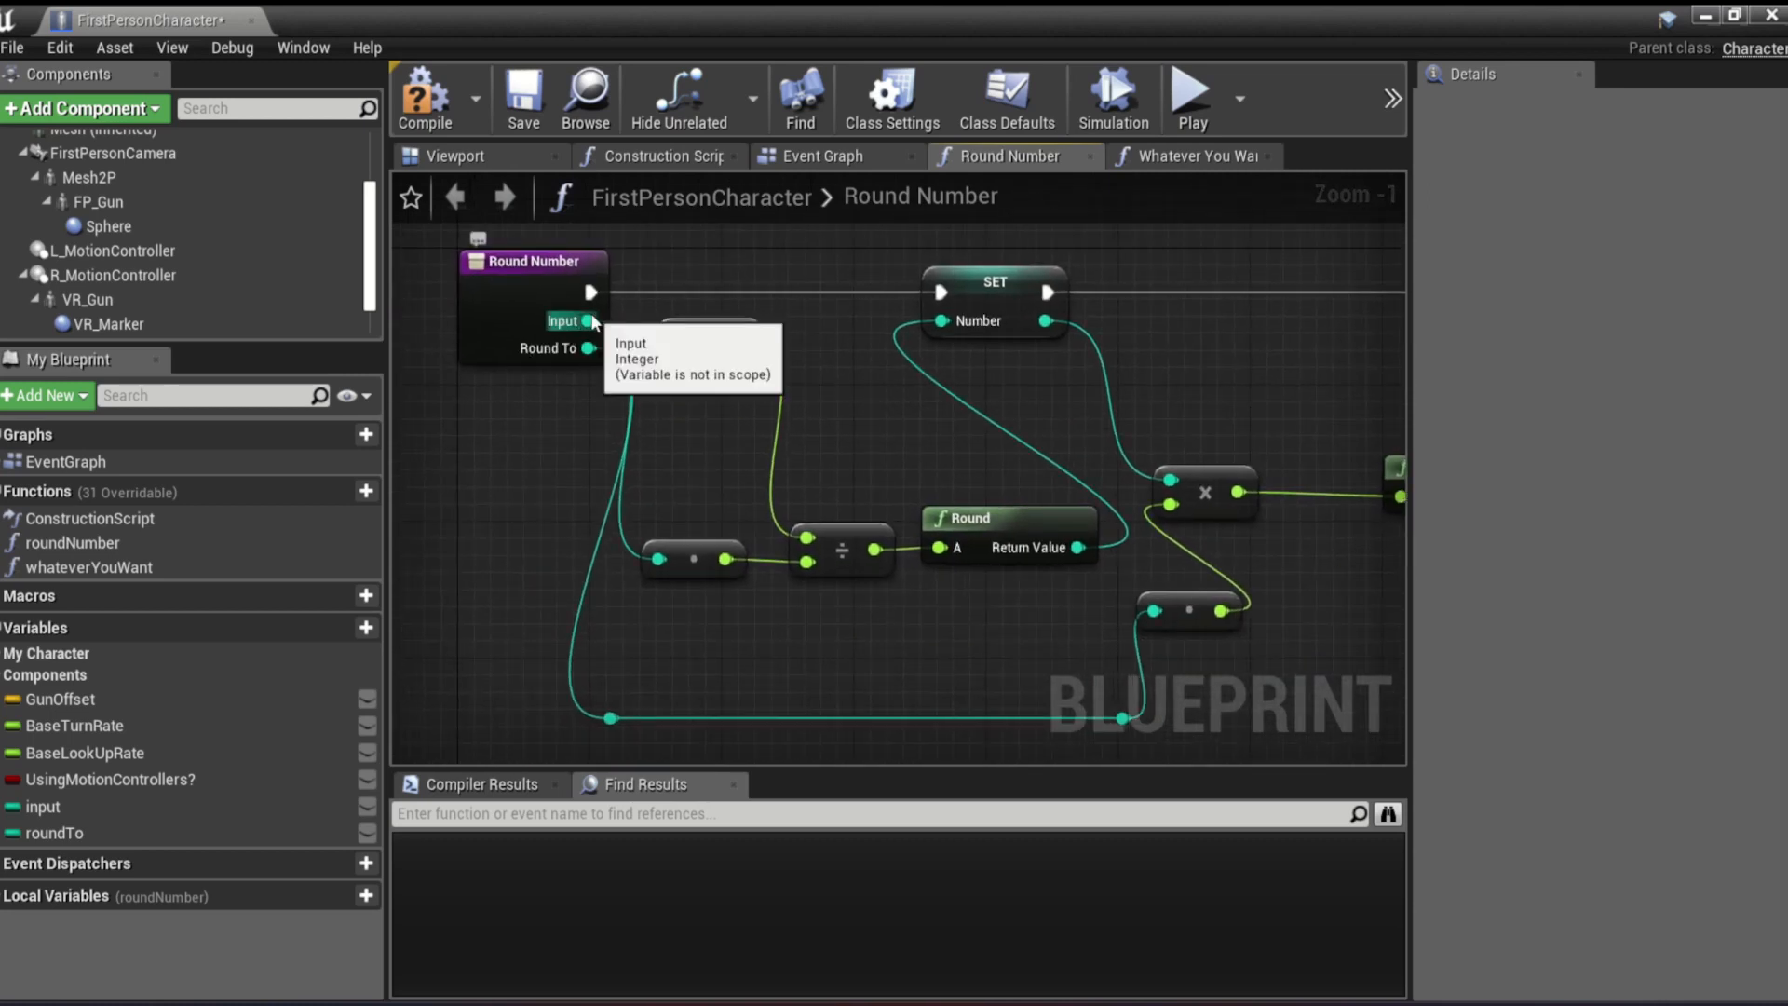
mouse_move(559, 362)
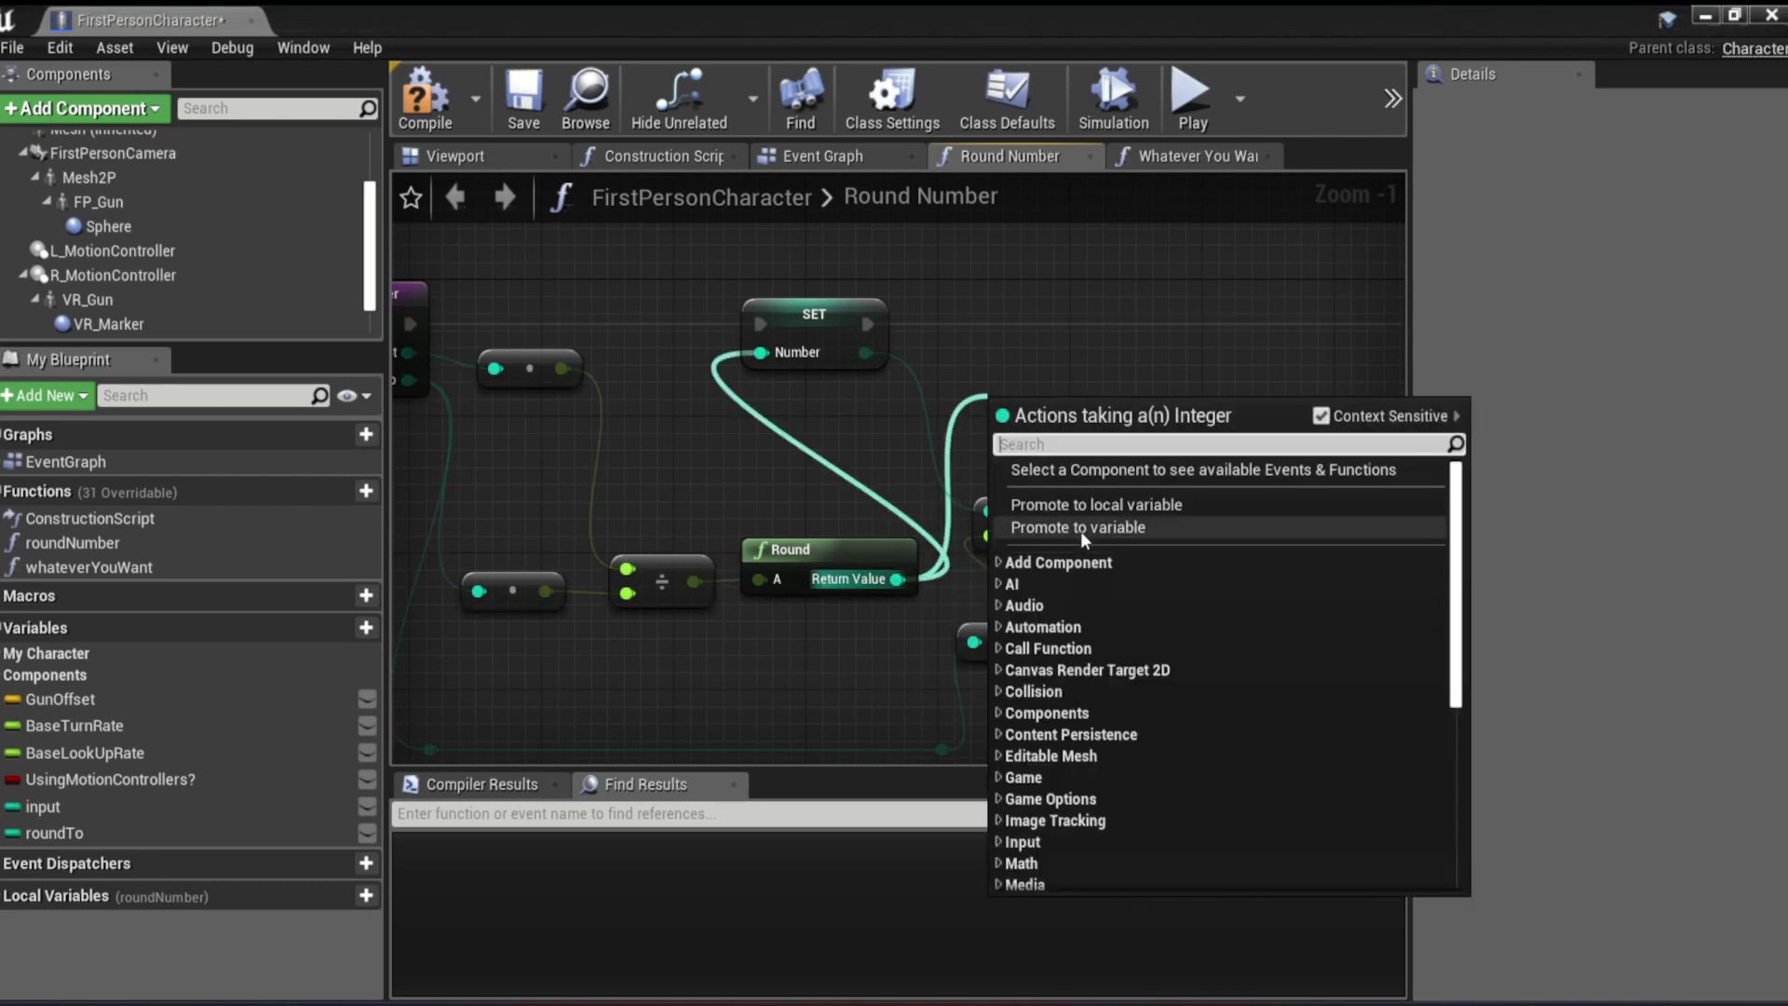
click(1078, 527)
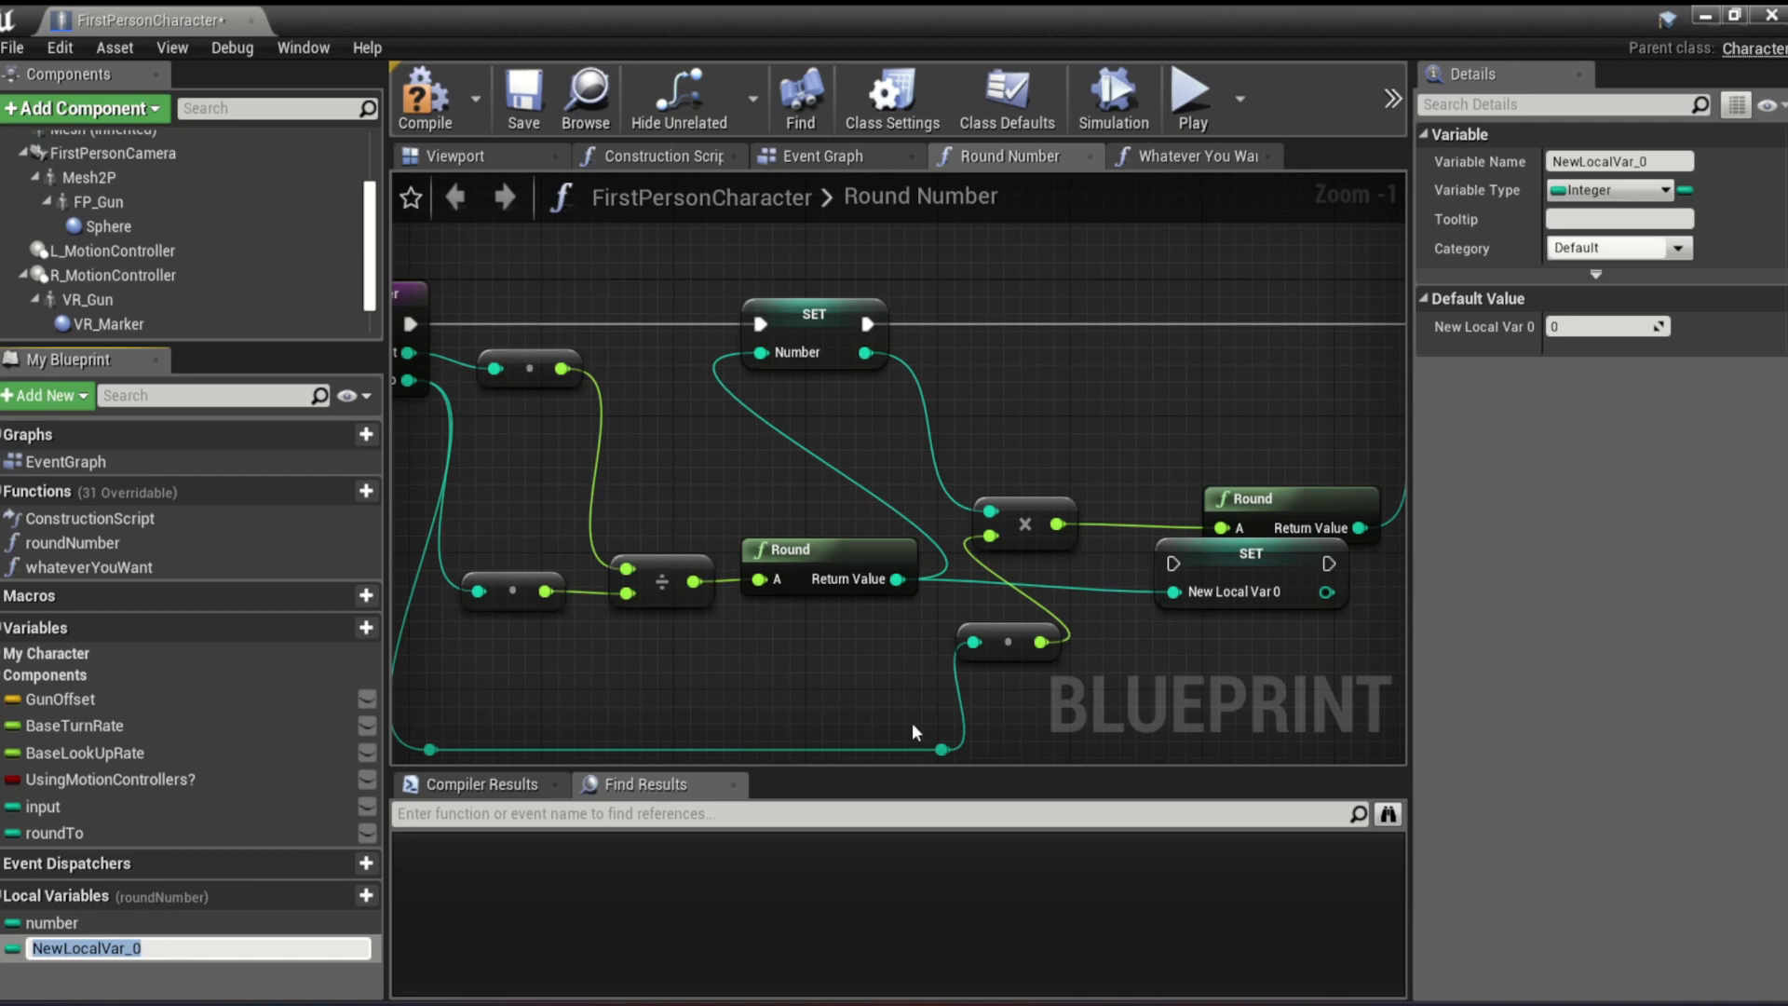
click(1250, 573)
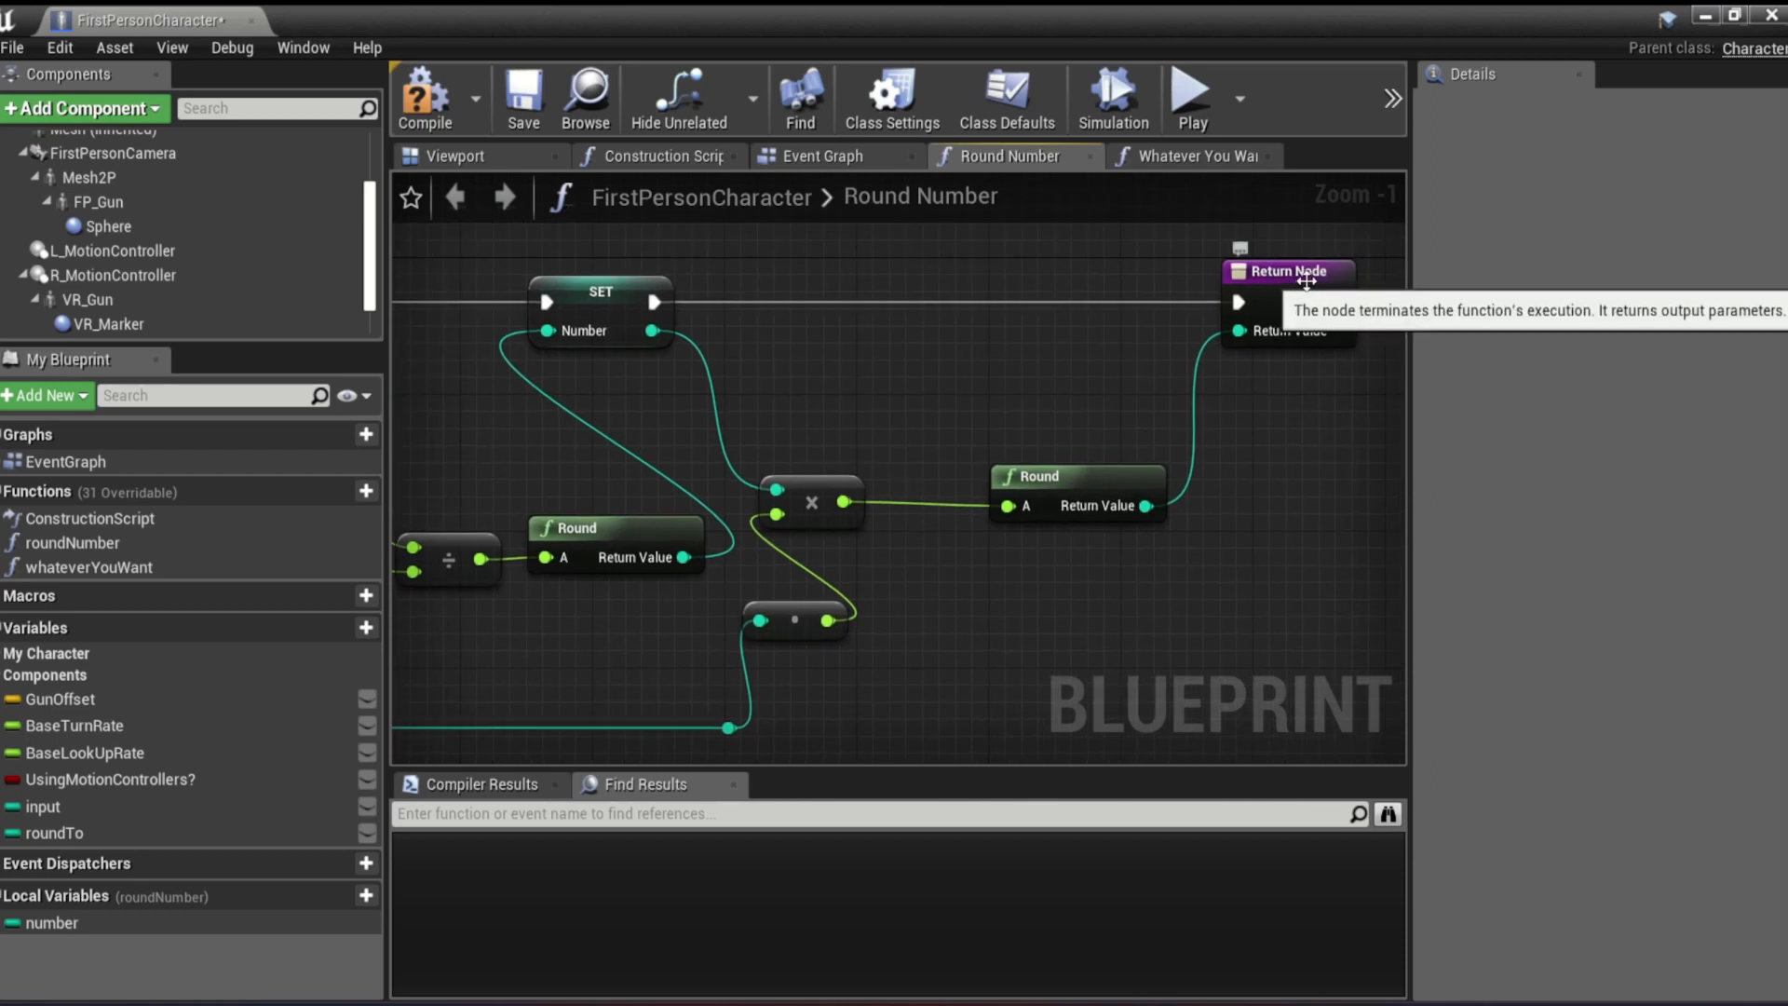
mouse_move(1068, 476)
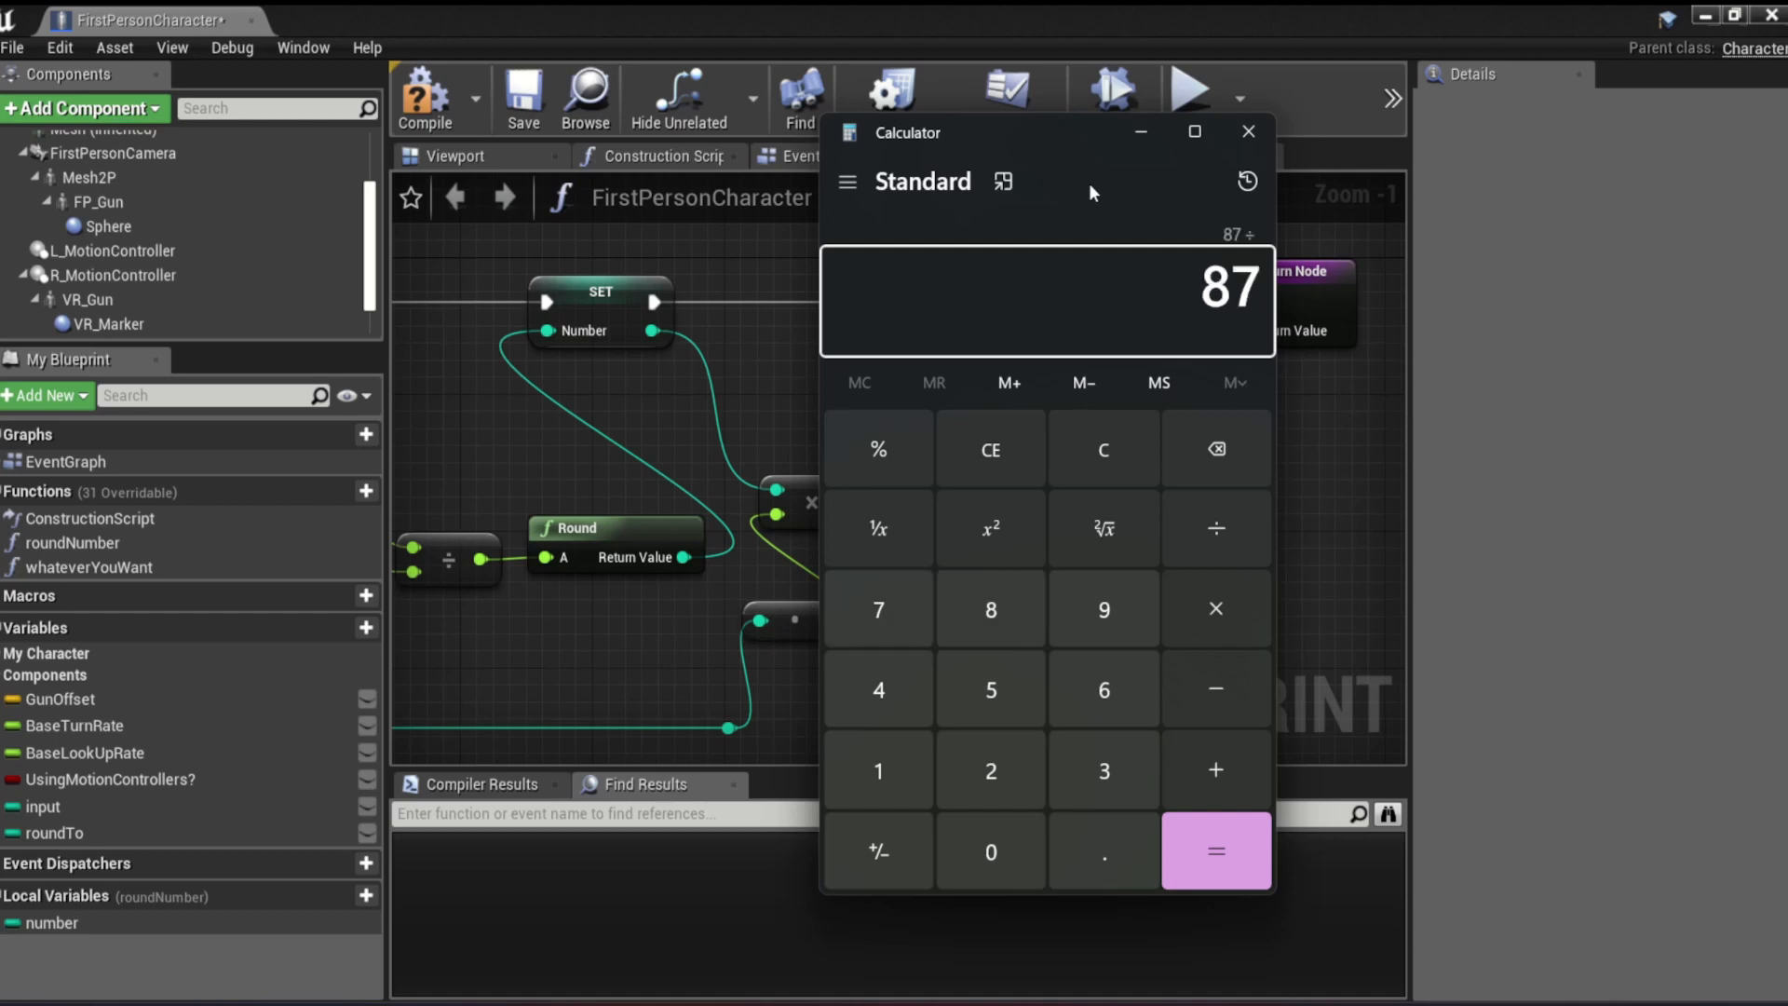
- Compute 87 ÷ 90 (0.9667) in Calculator, then close it
click(1215, 850)
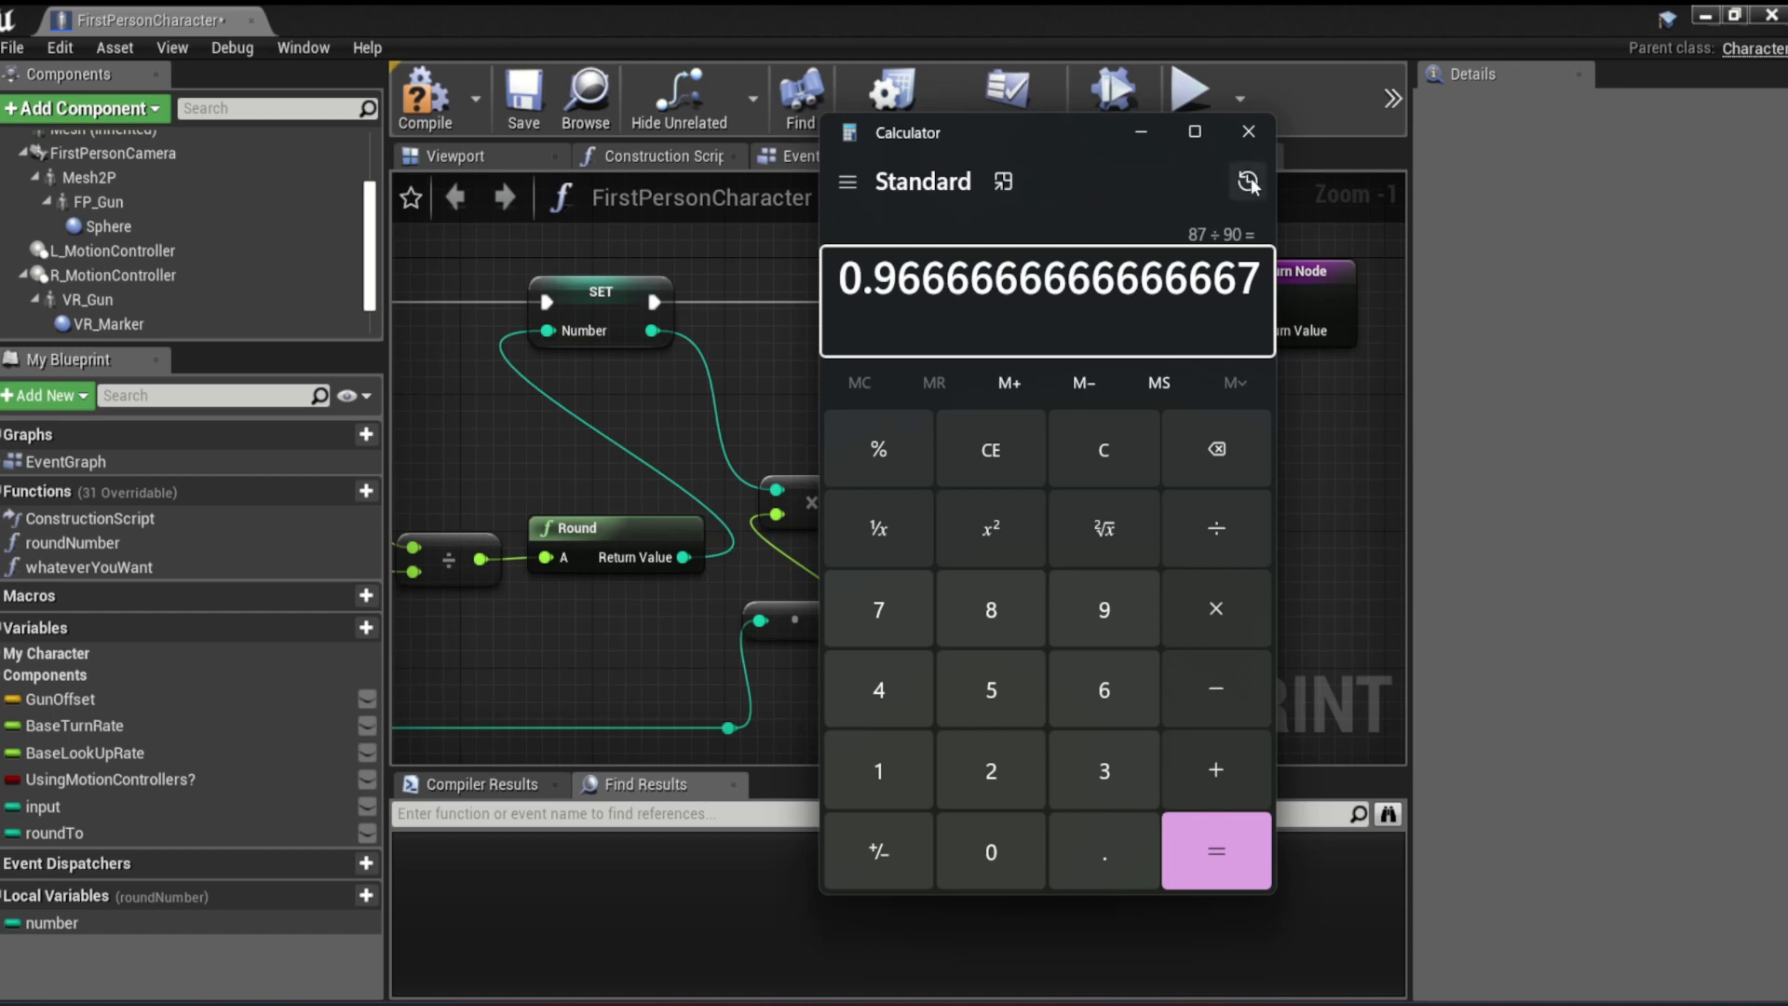
click(1246, 132)
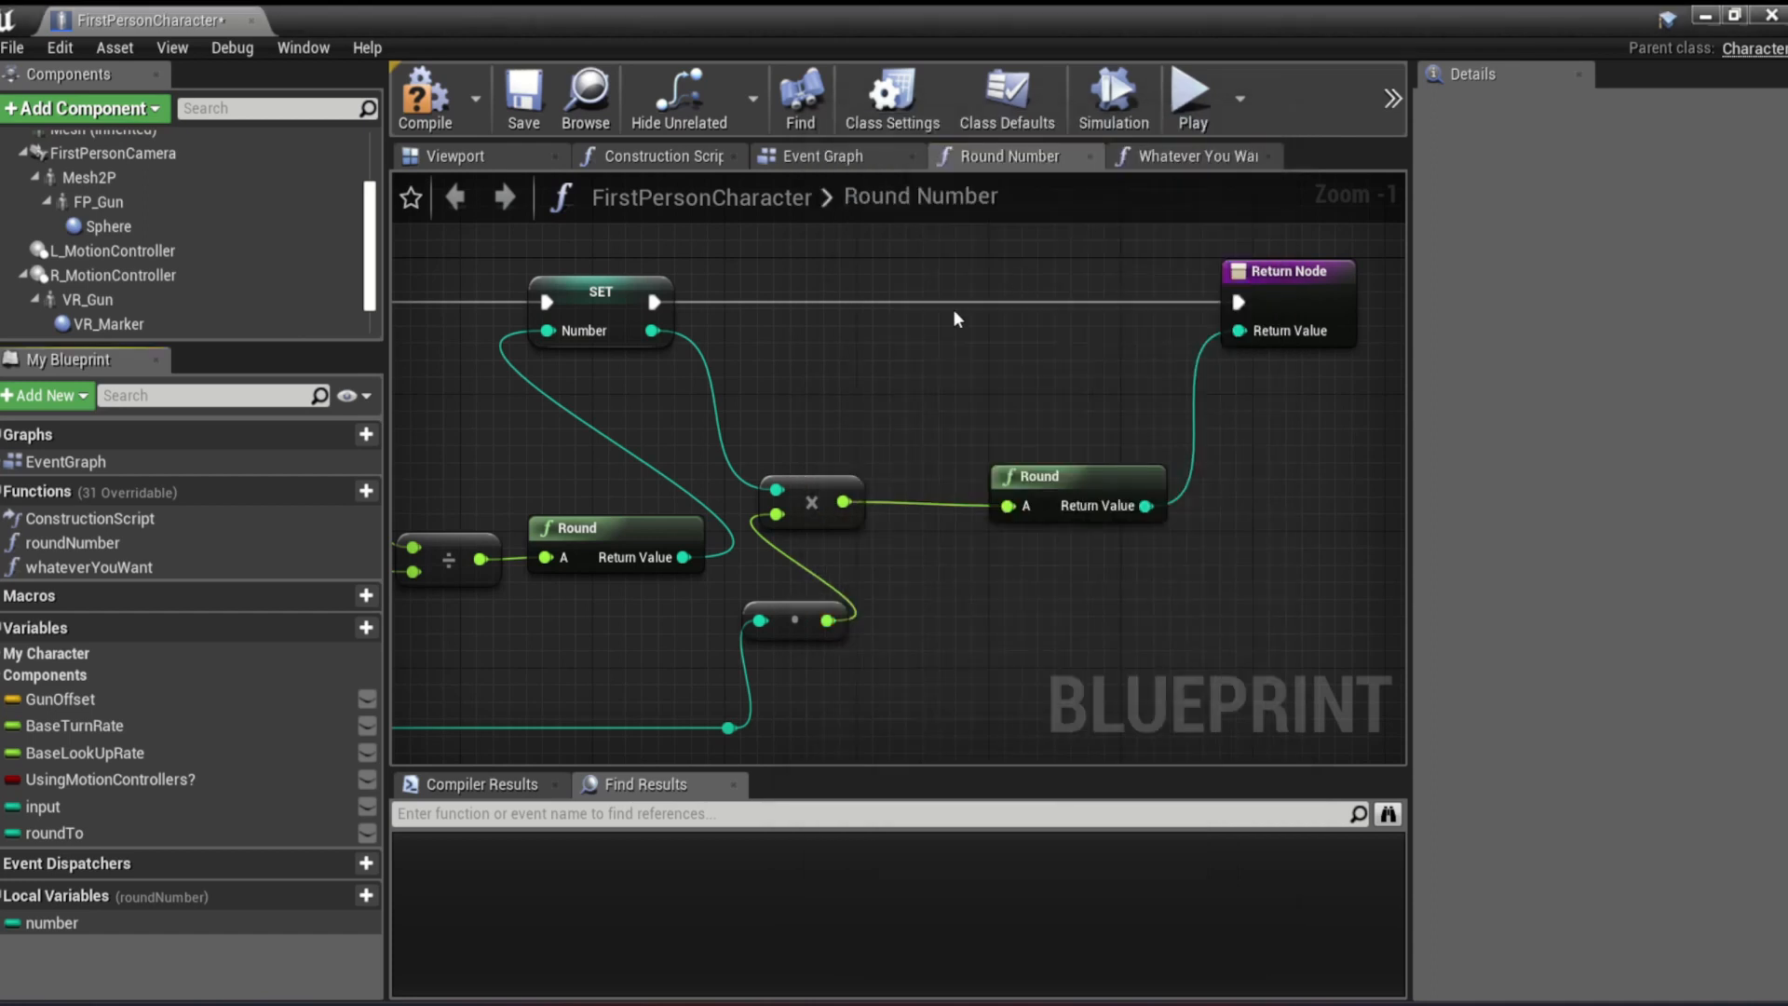
- In the Event Graph, check the Input default and set Round To's default to 100
click(824, 157)
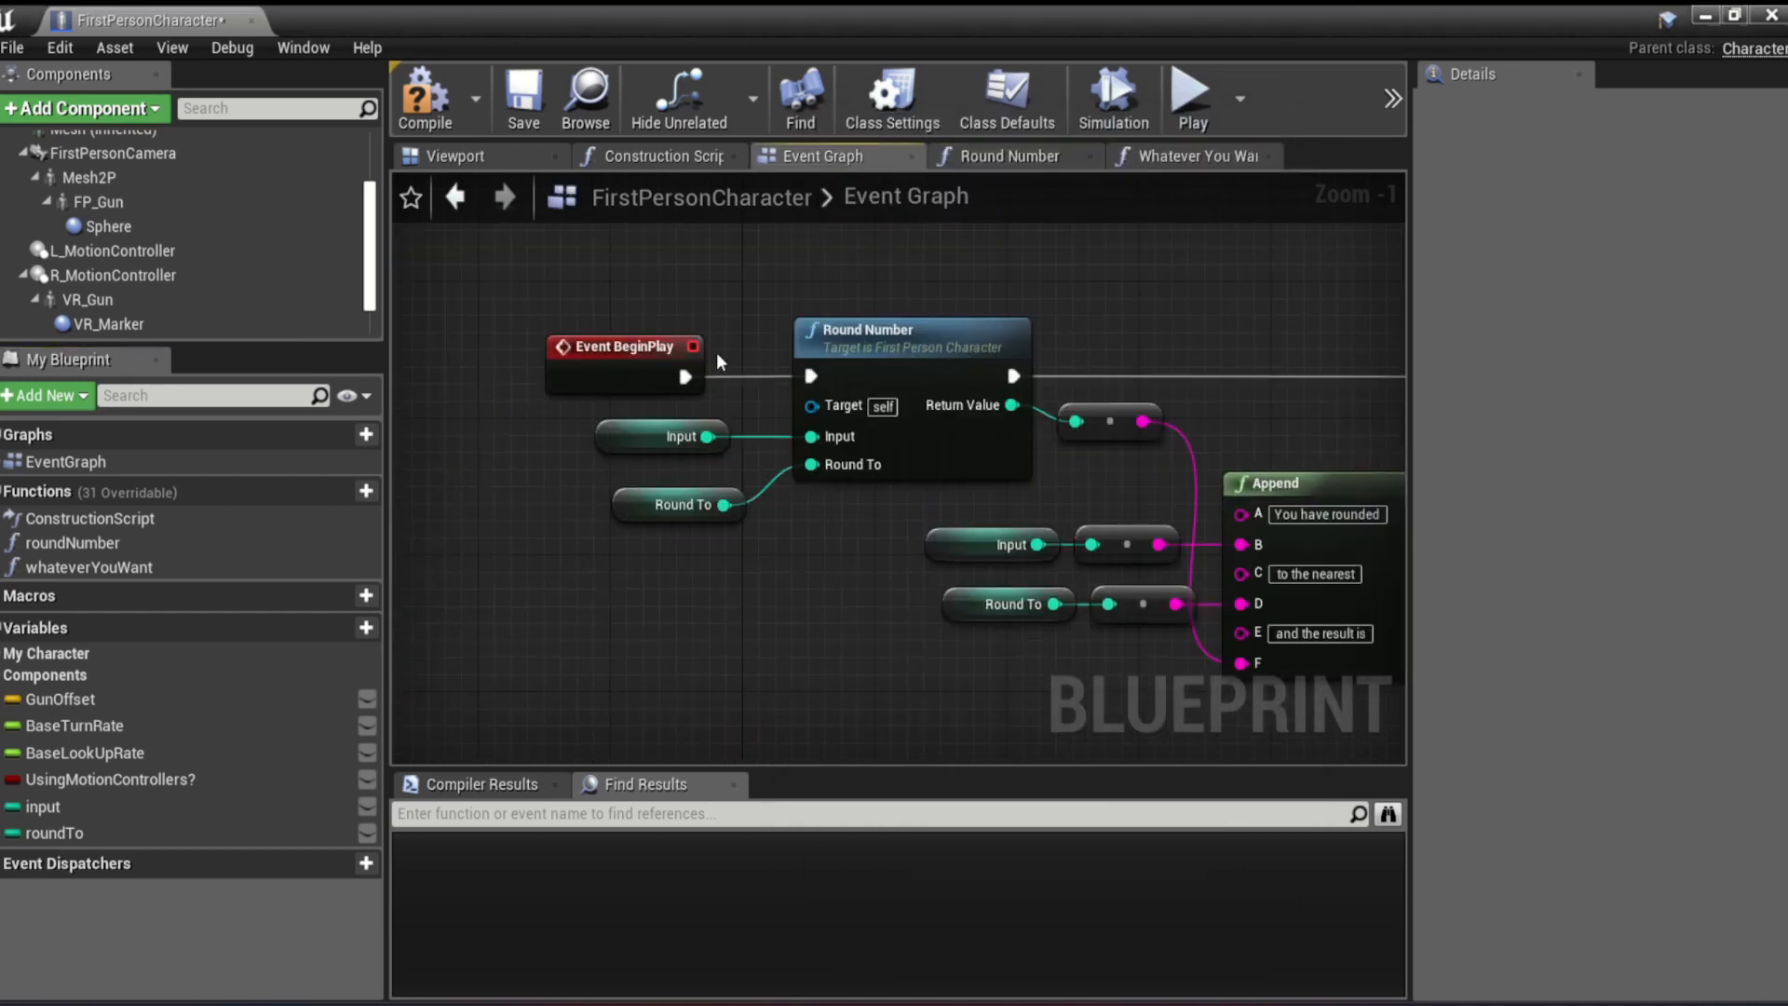
click(662, 437)
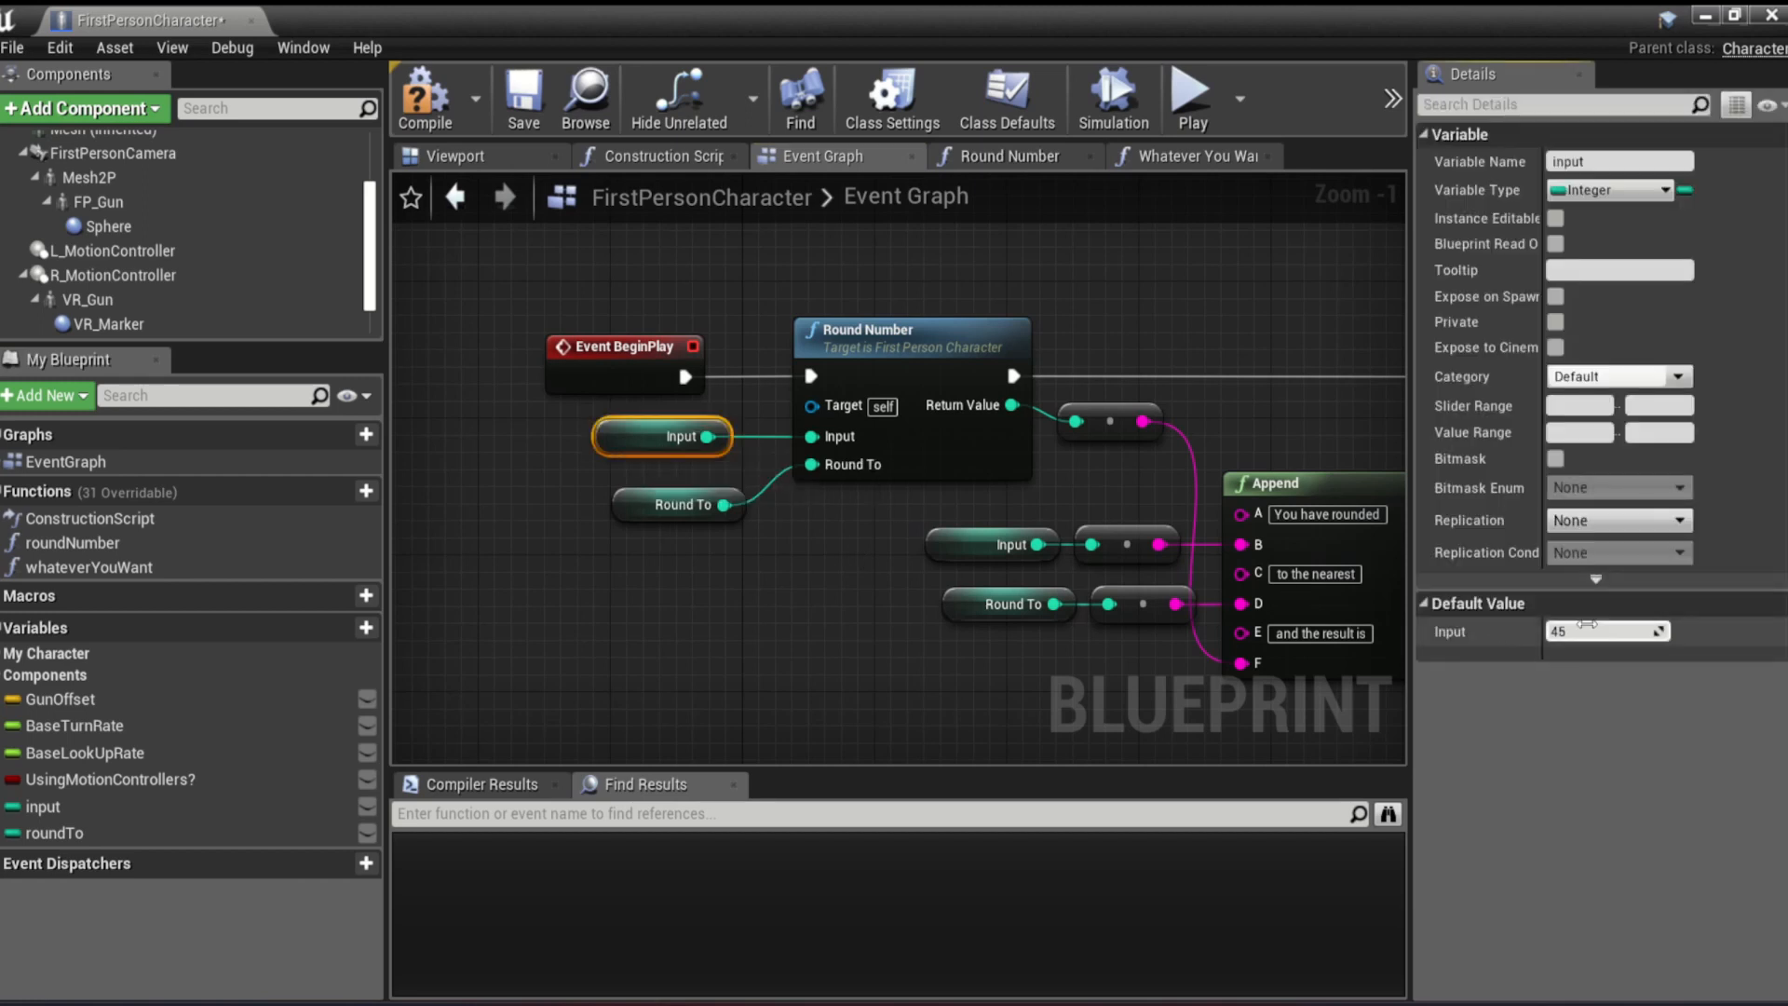
click(677, 504)
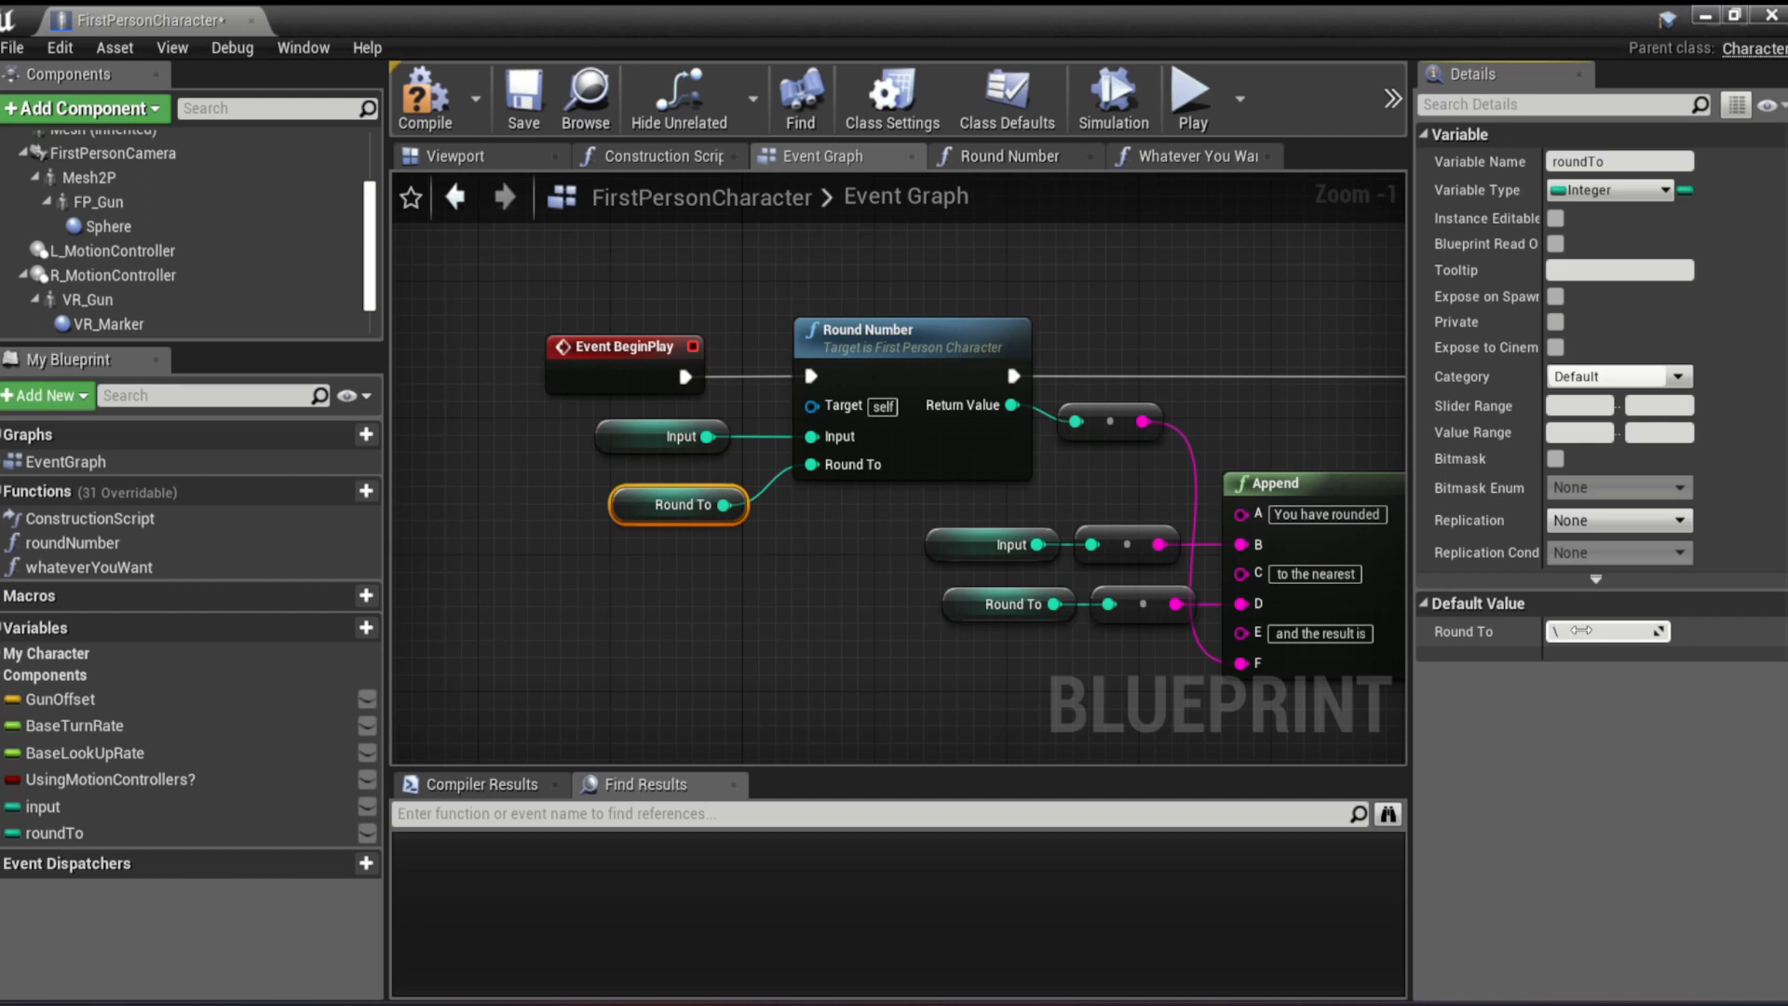
text(100)
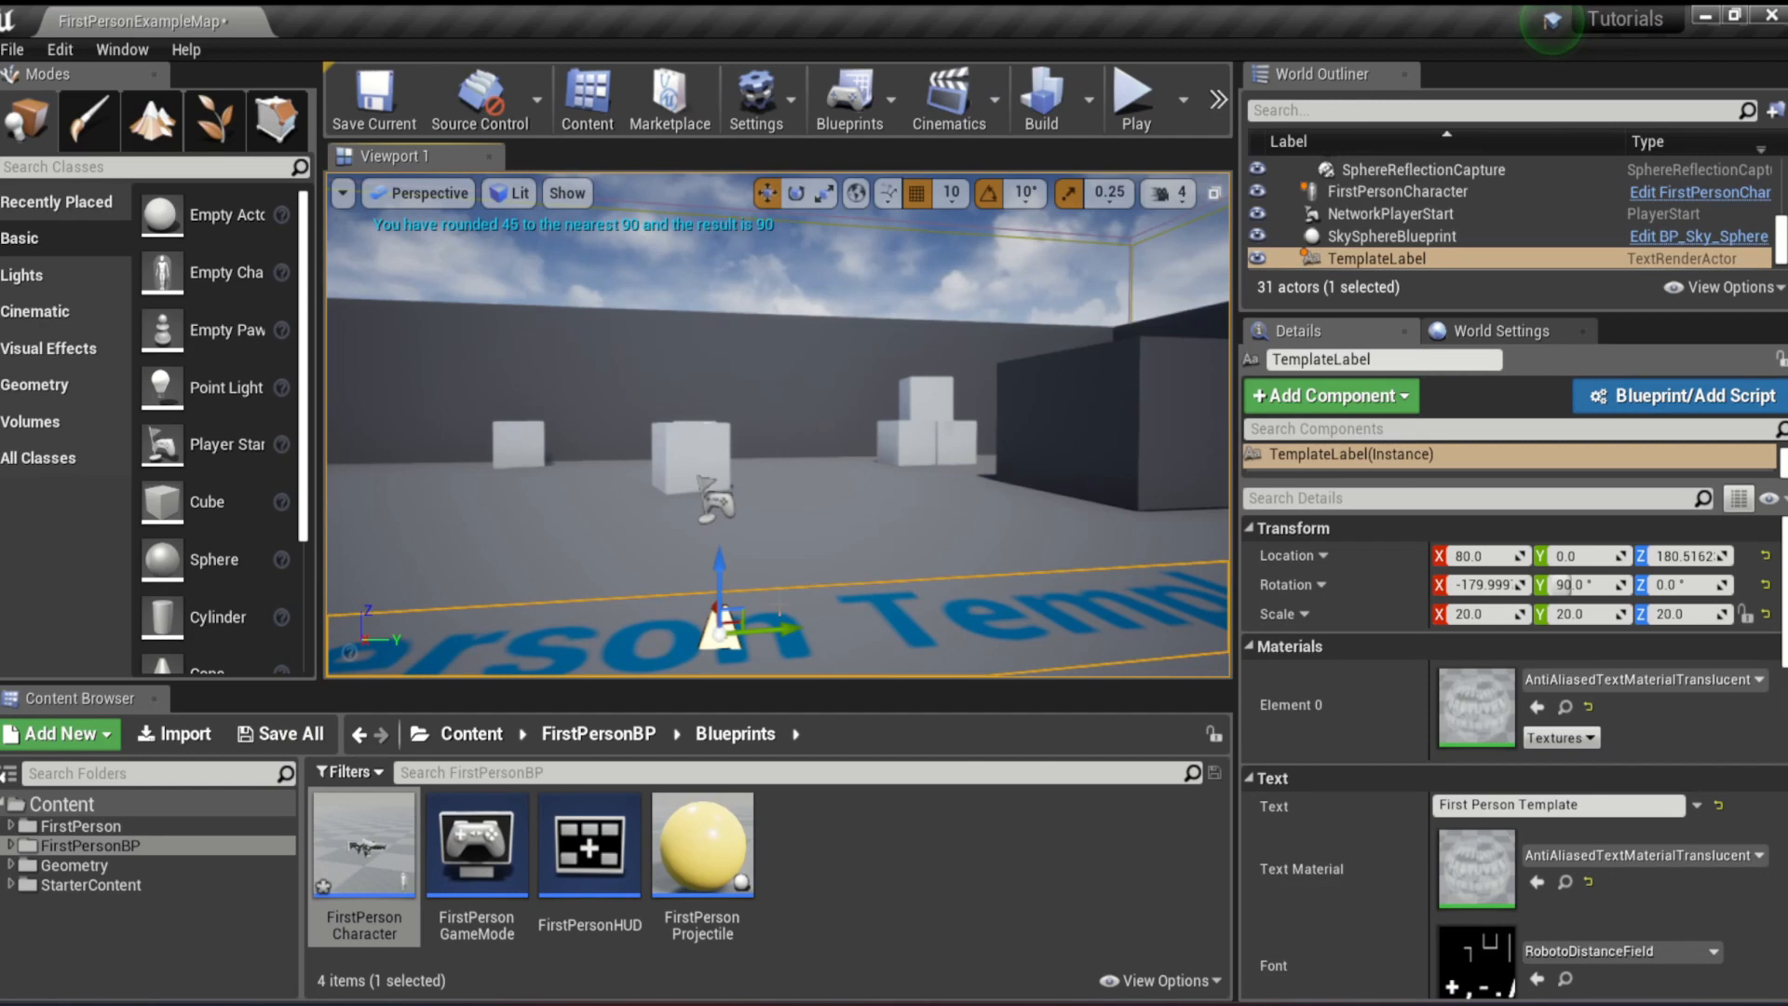
- Play the level to test the rounding output, then stop the session
click(1133, 97)
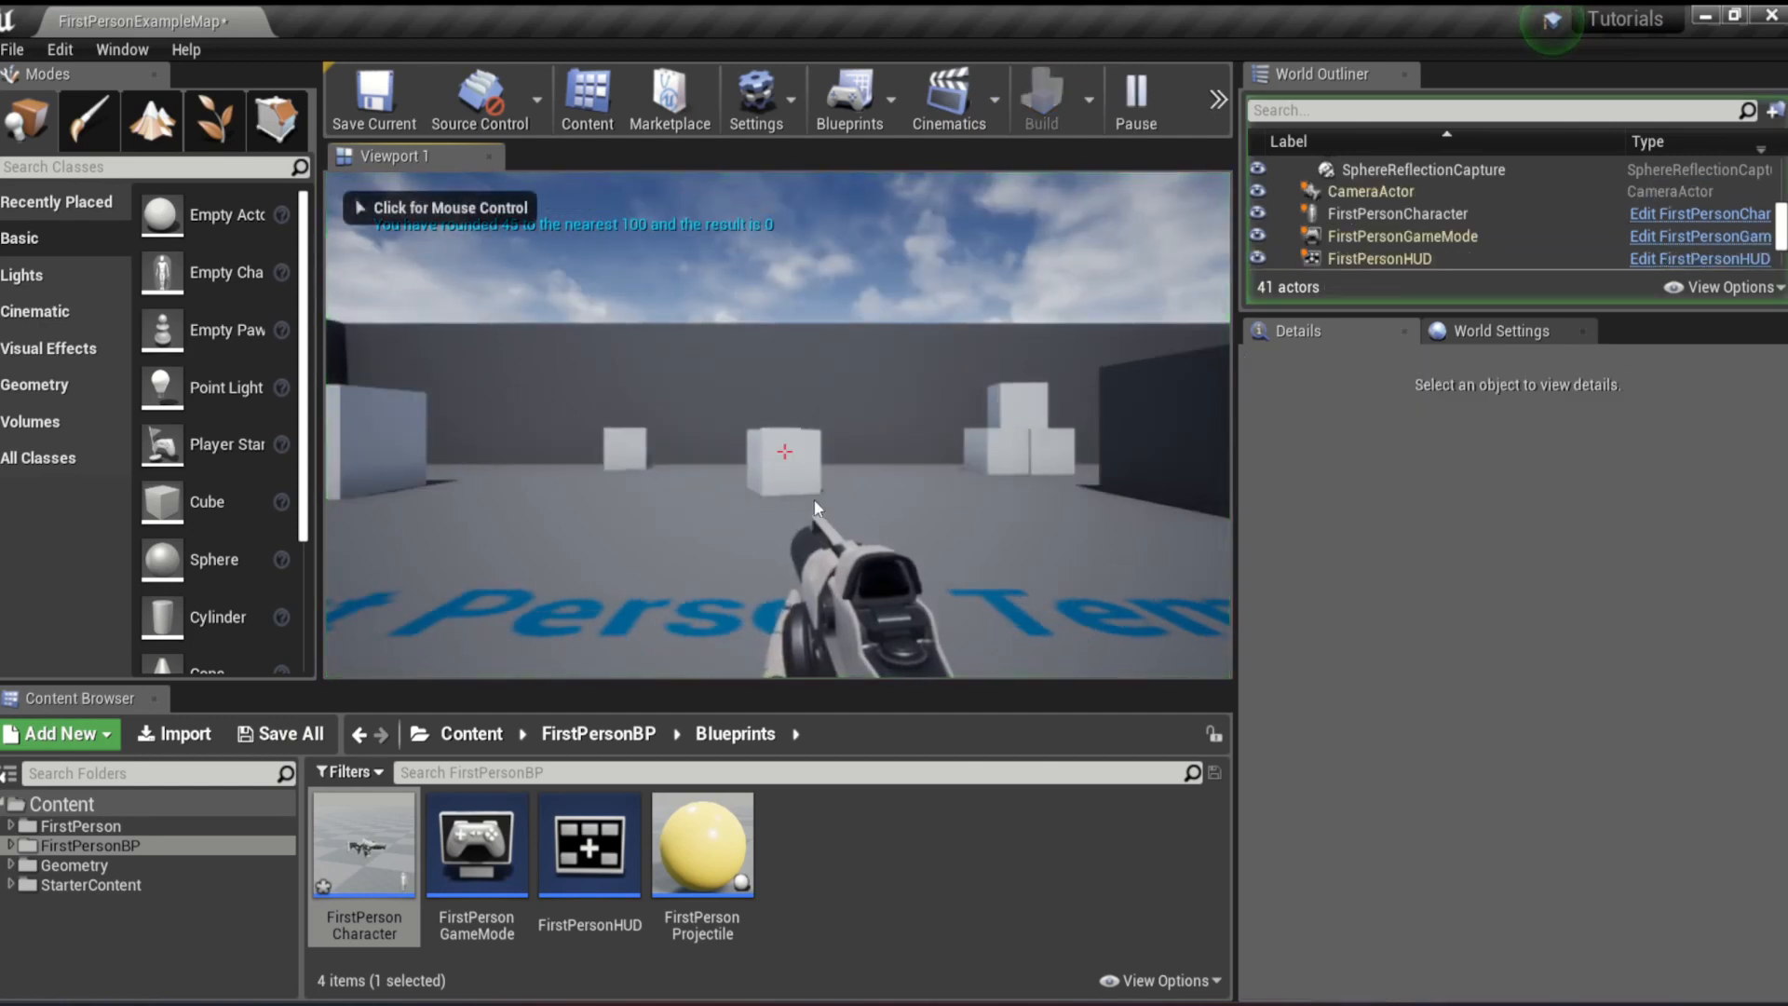
click(784, 456)
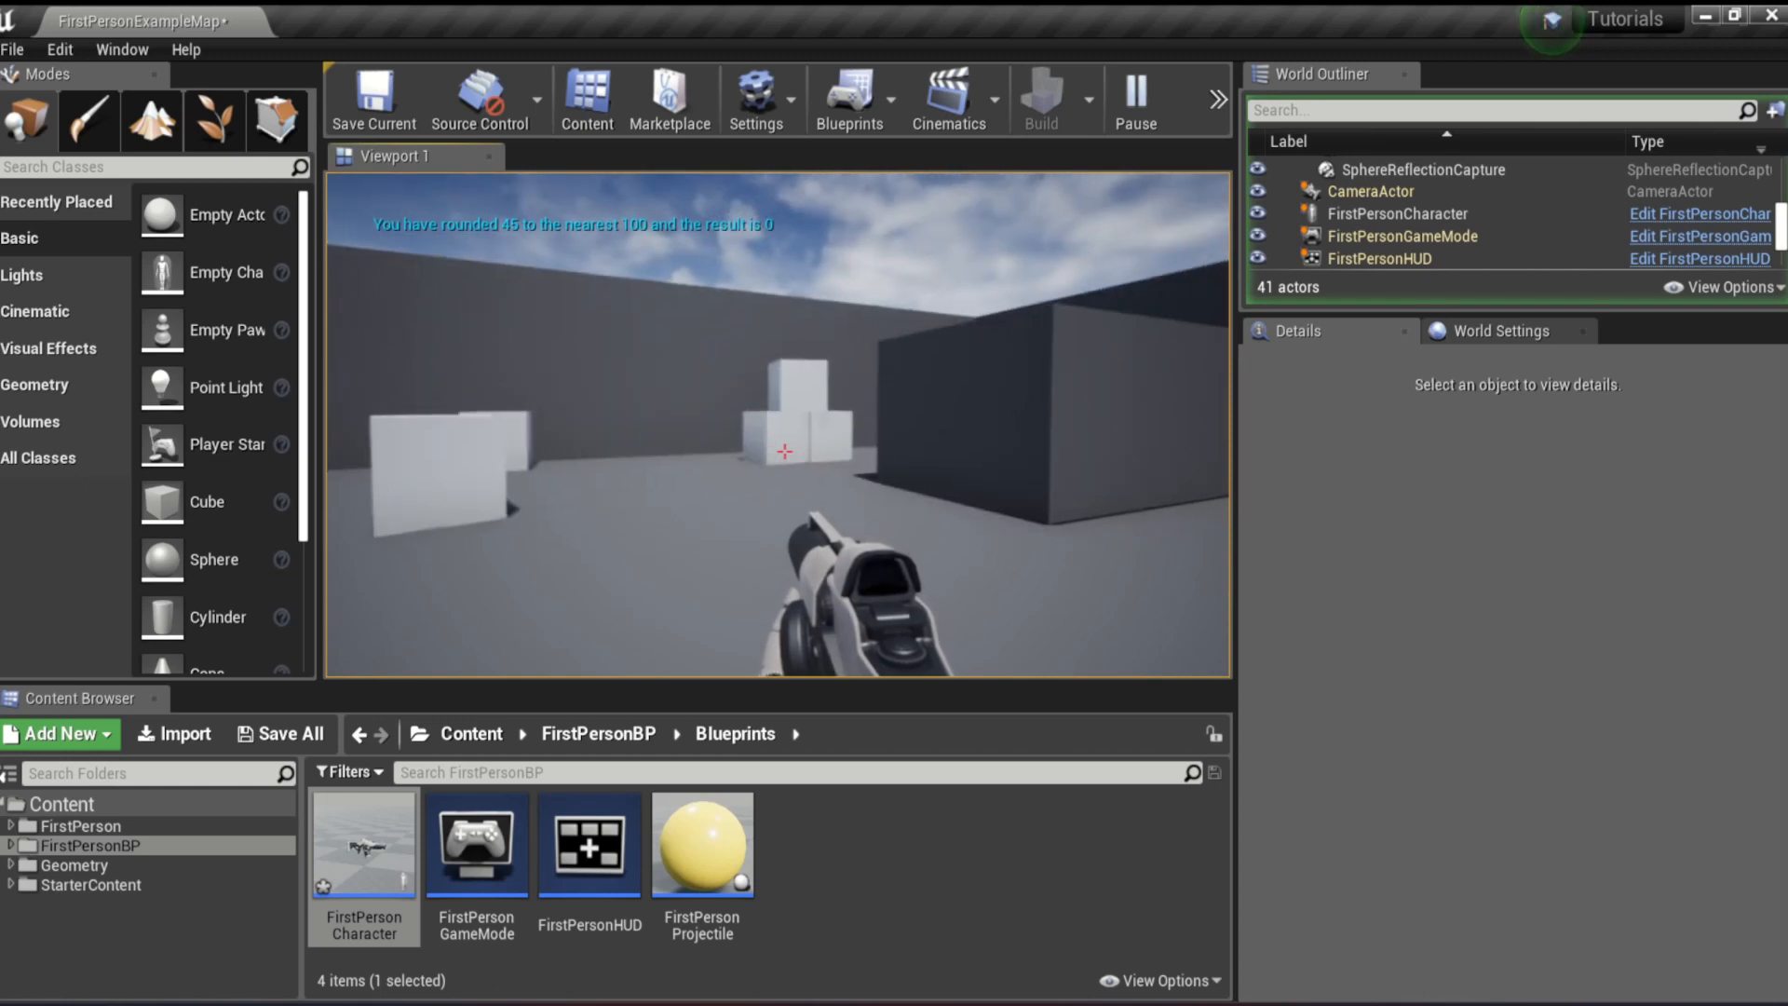
click(1134, 97)
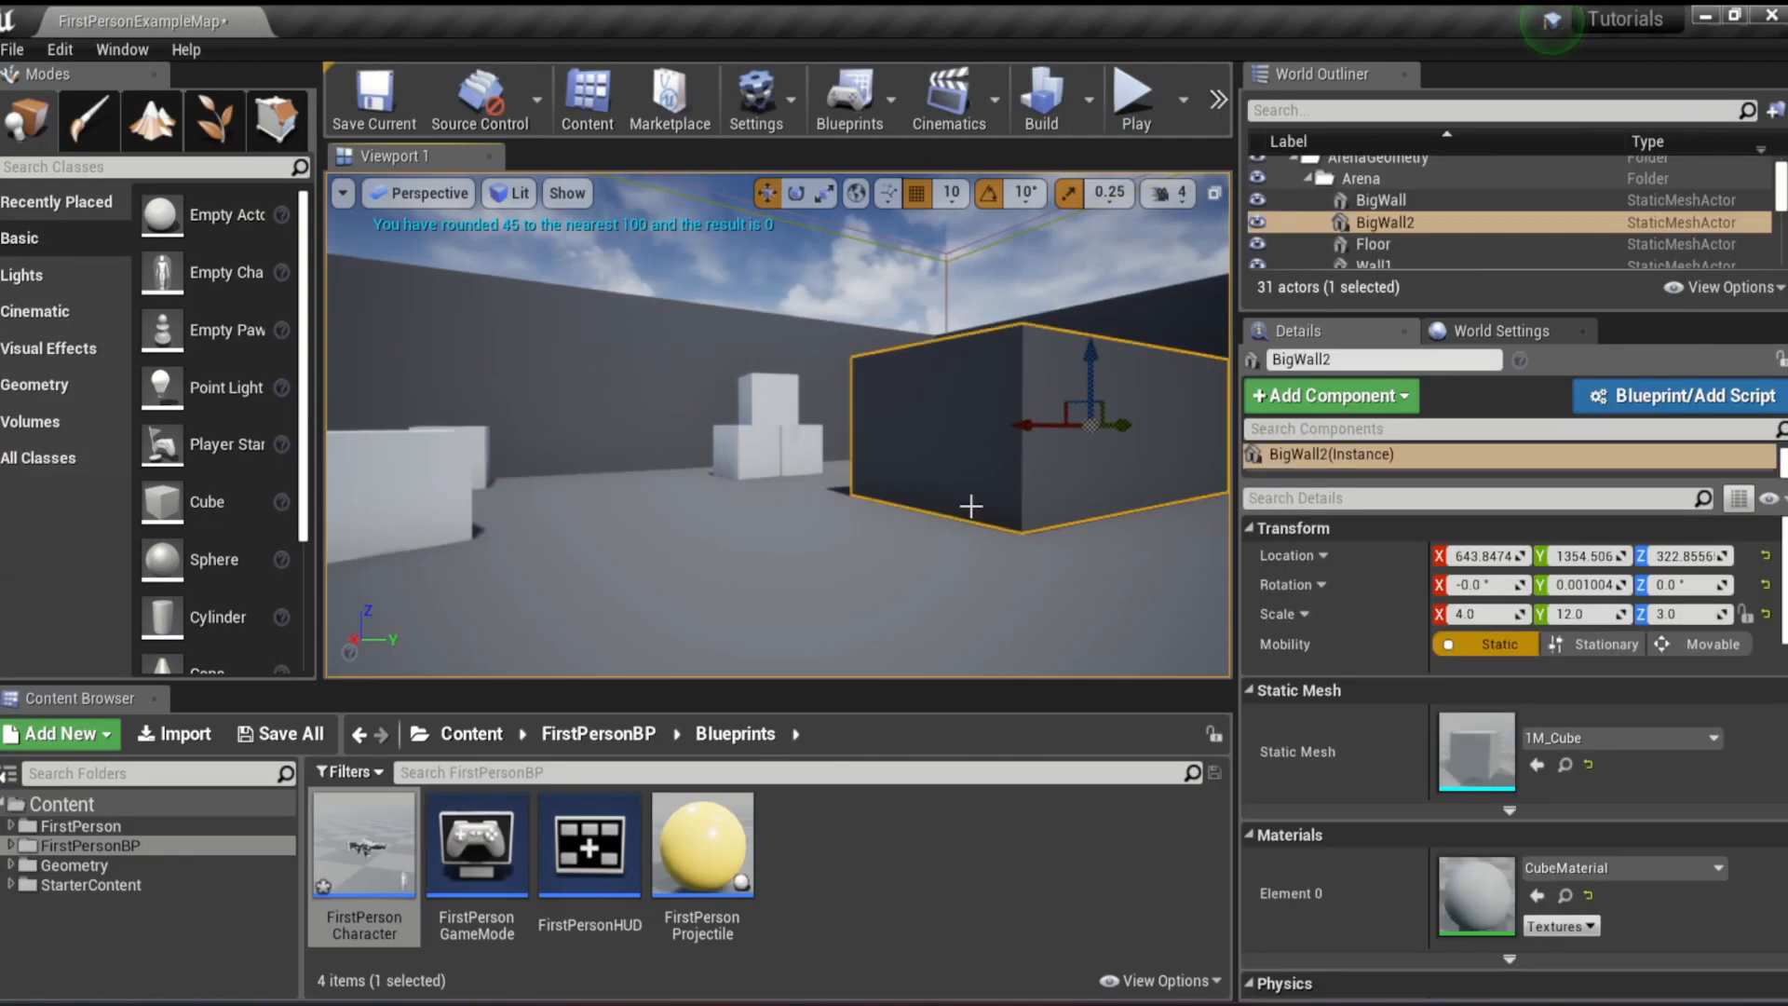
- Back in the blueprint, set the Input variable's default value to -28
click(1133, 95)
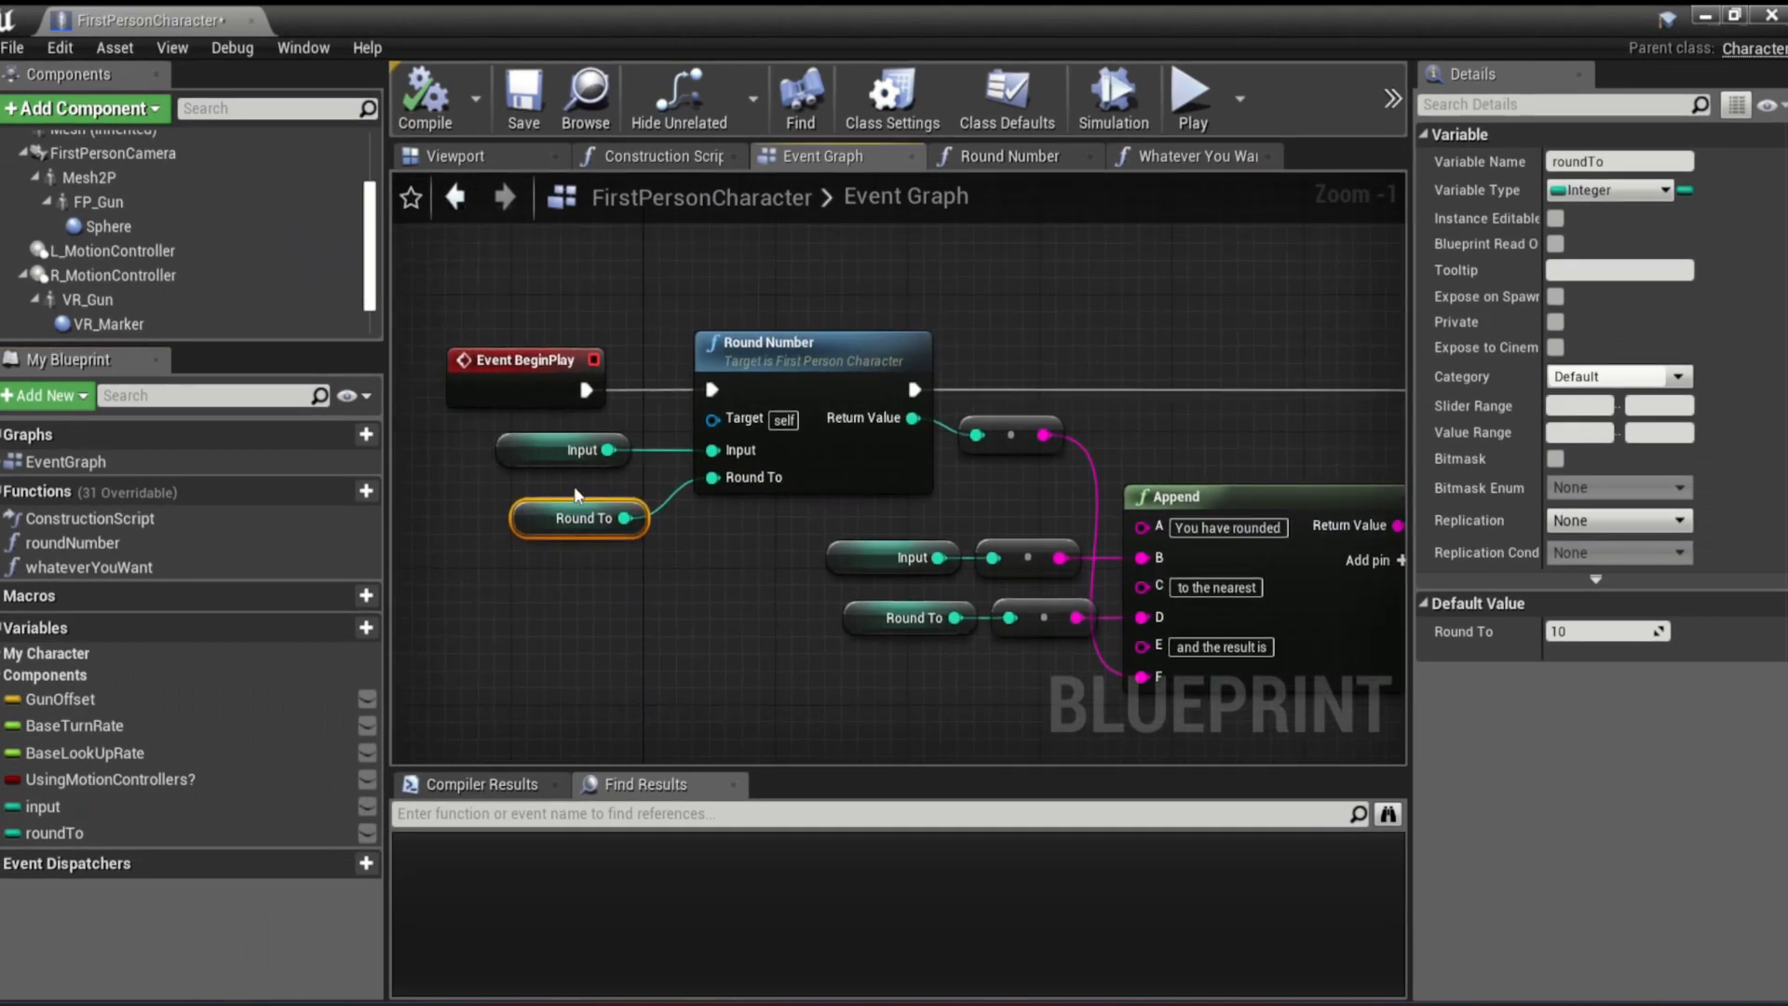
click(560, 448)
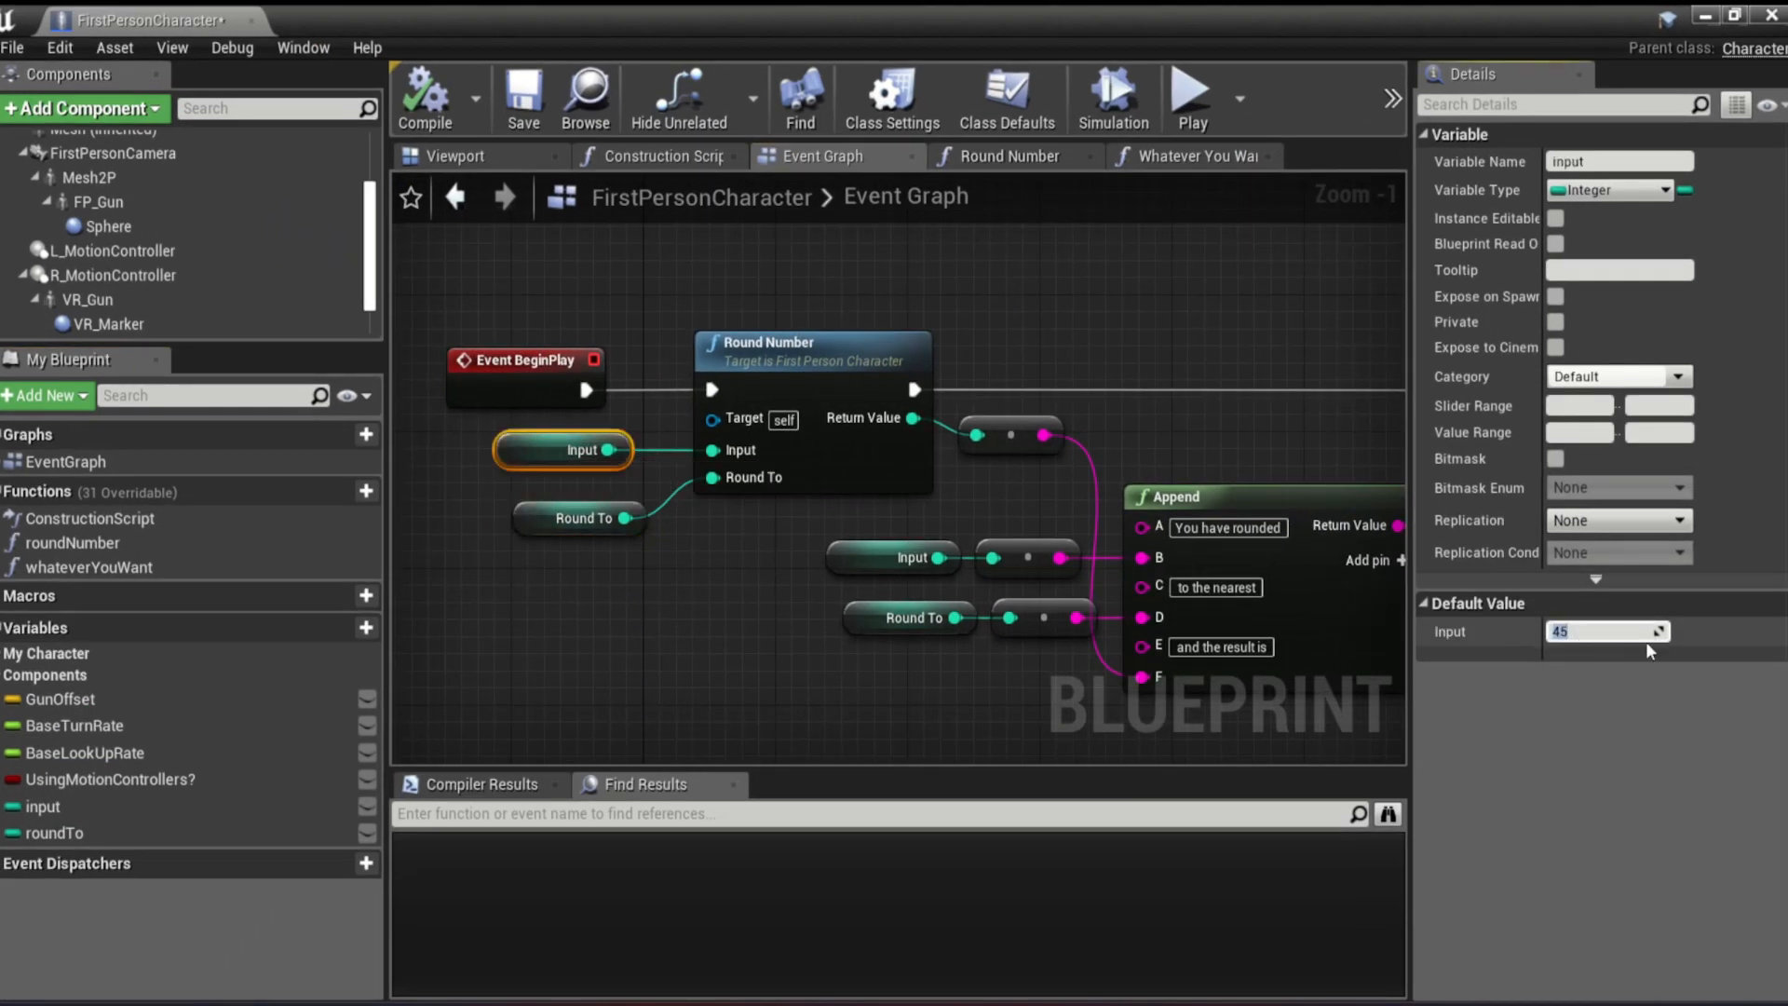
text(-28)
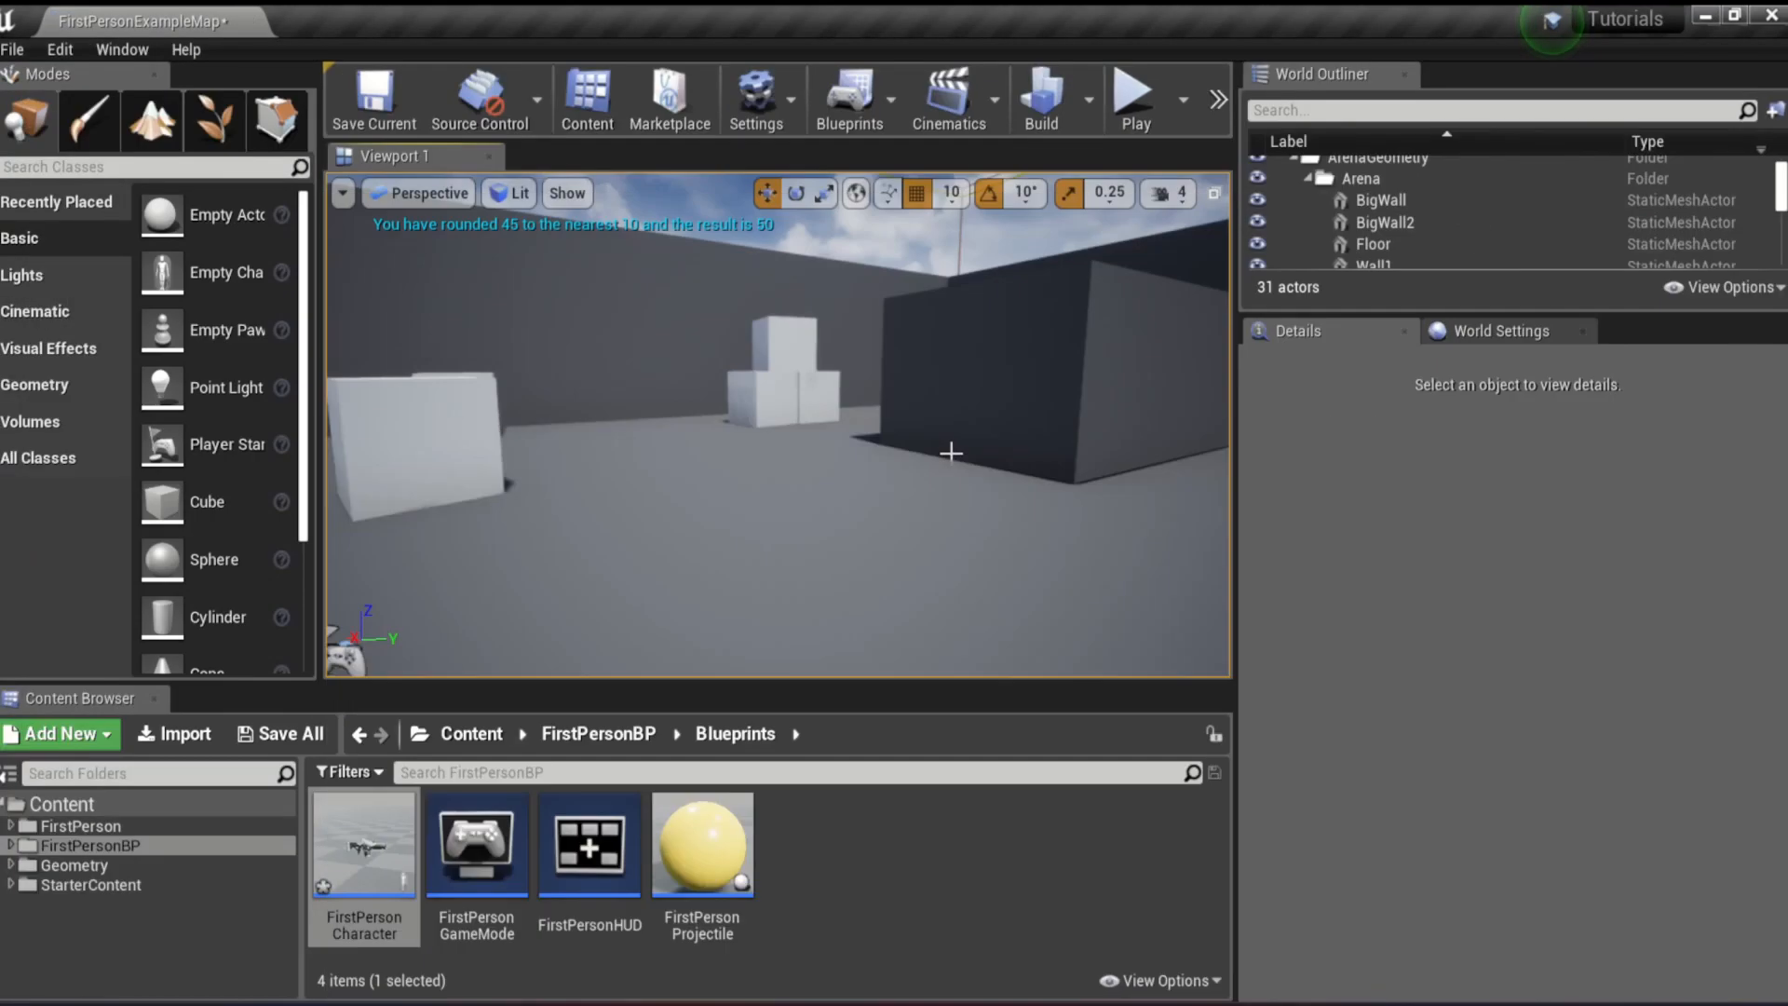
- Play and stop the level after reading -28 rounded to -30
click(1134, 96)
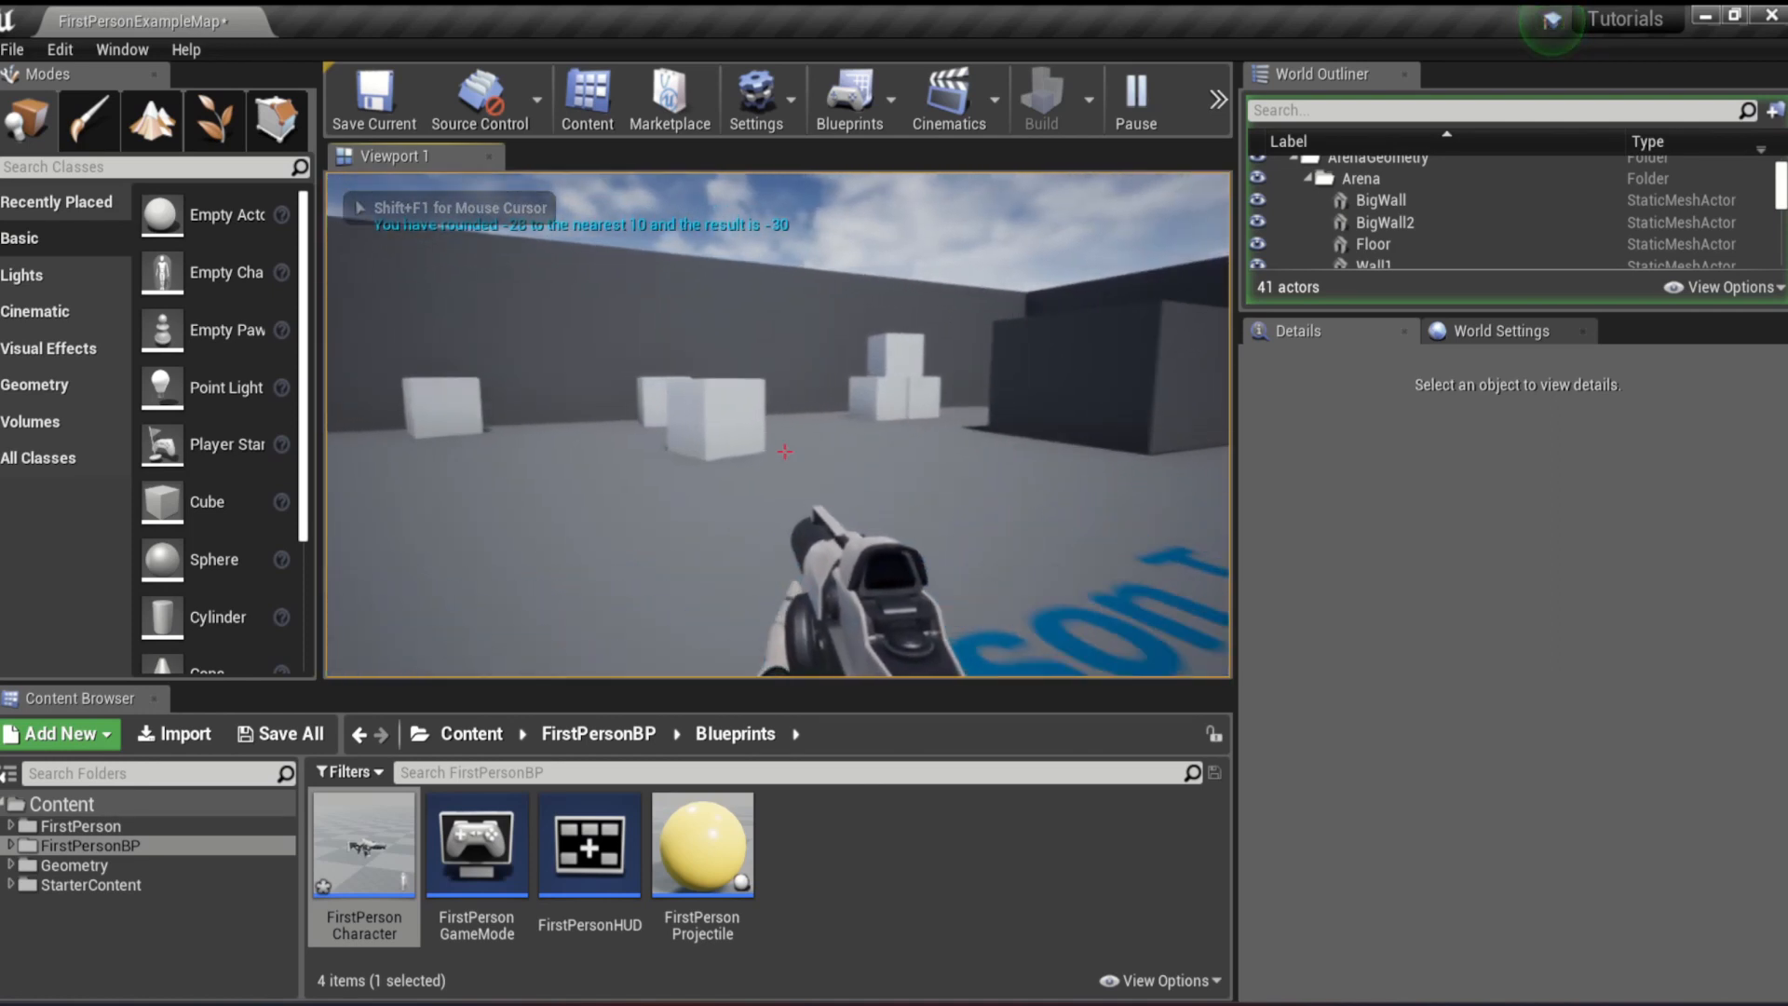
click(1133, 98)
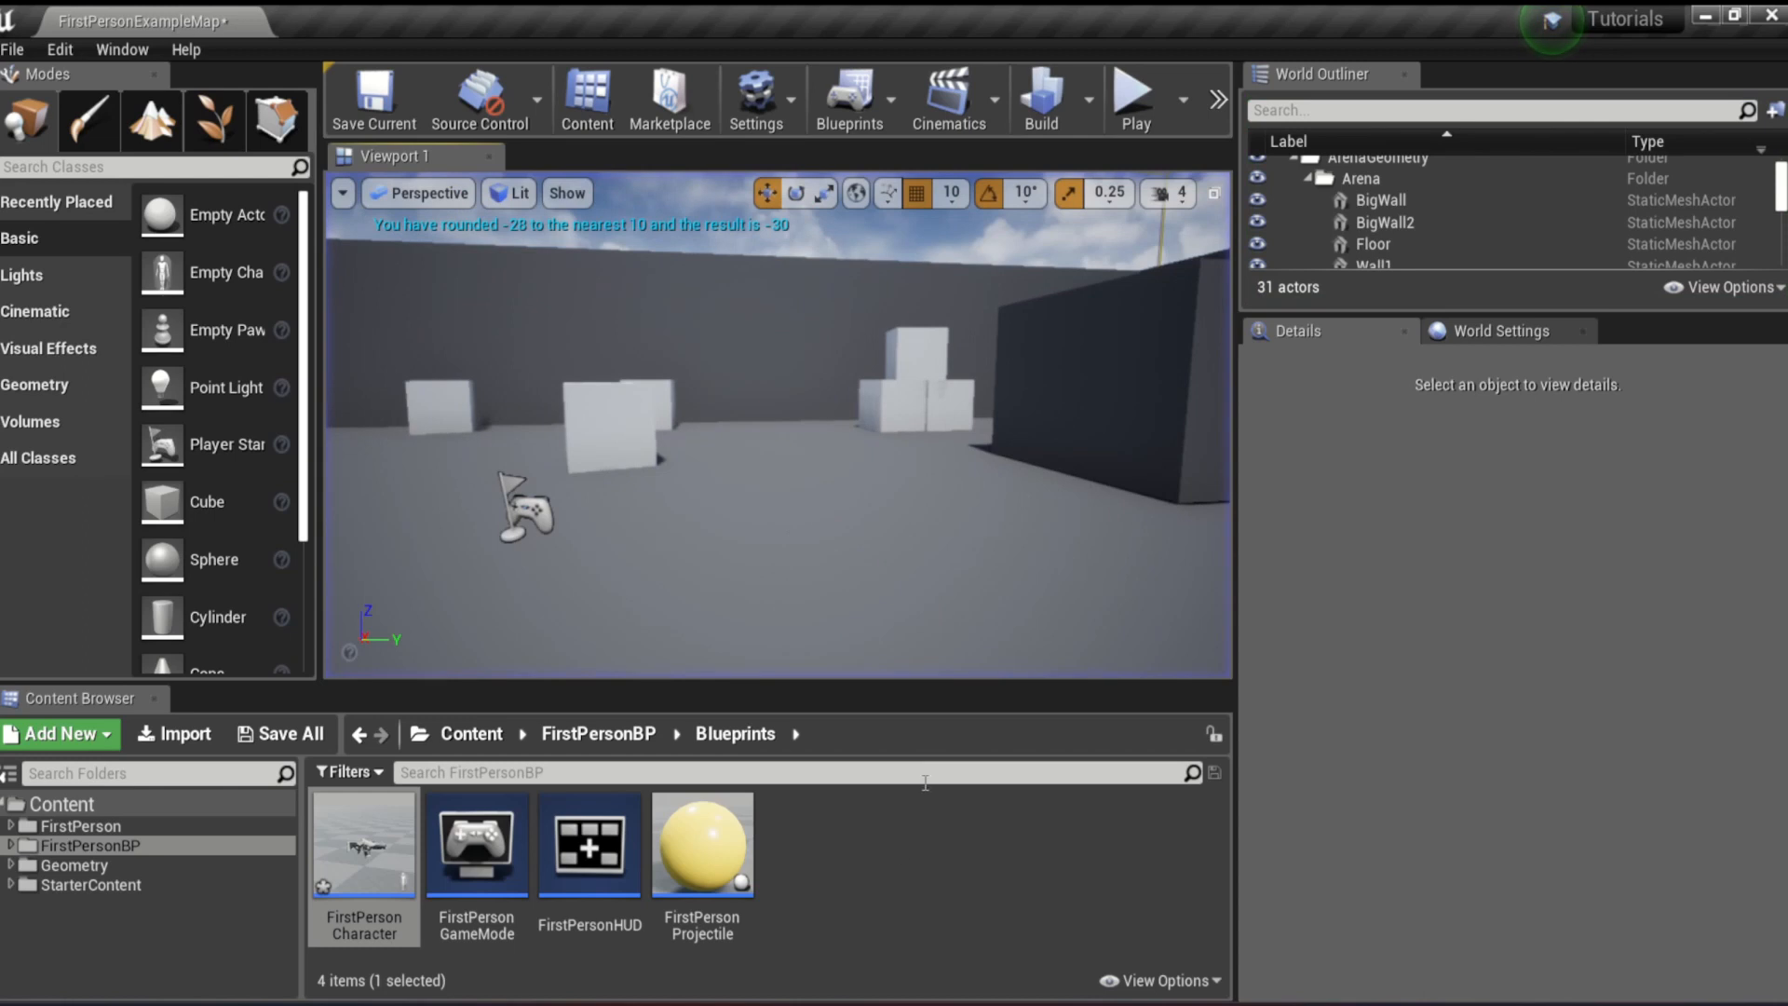